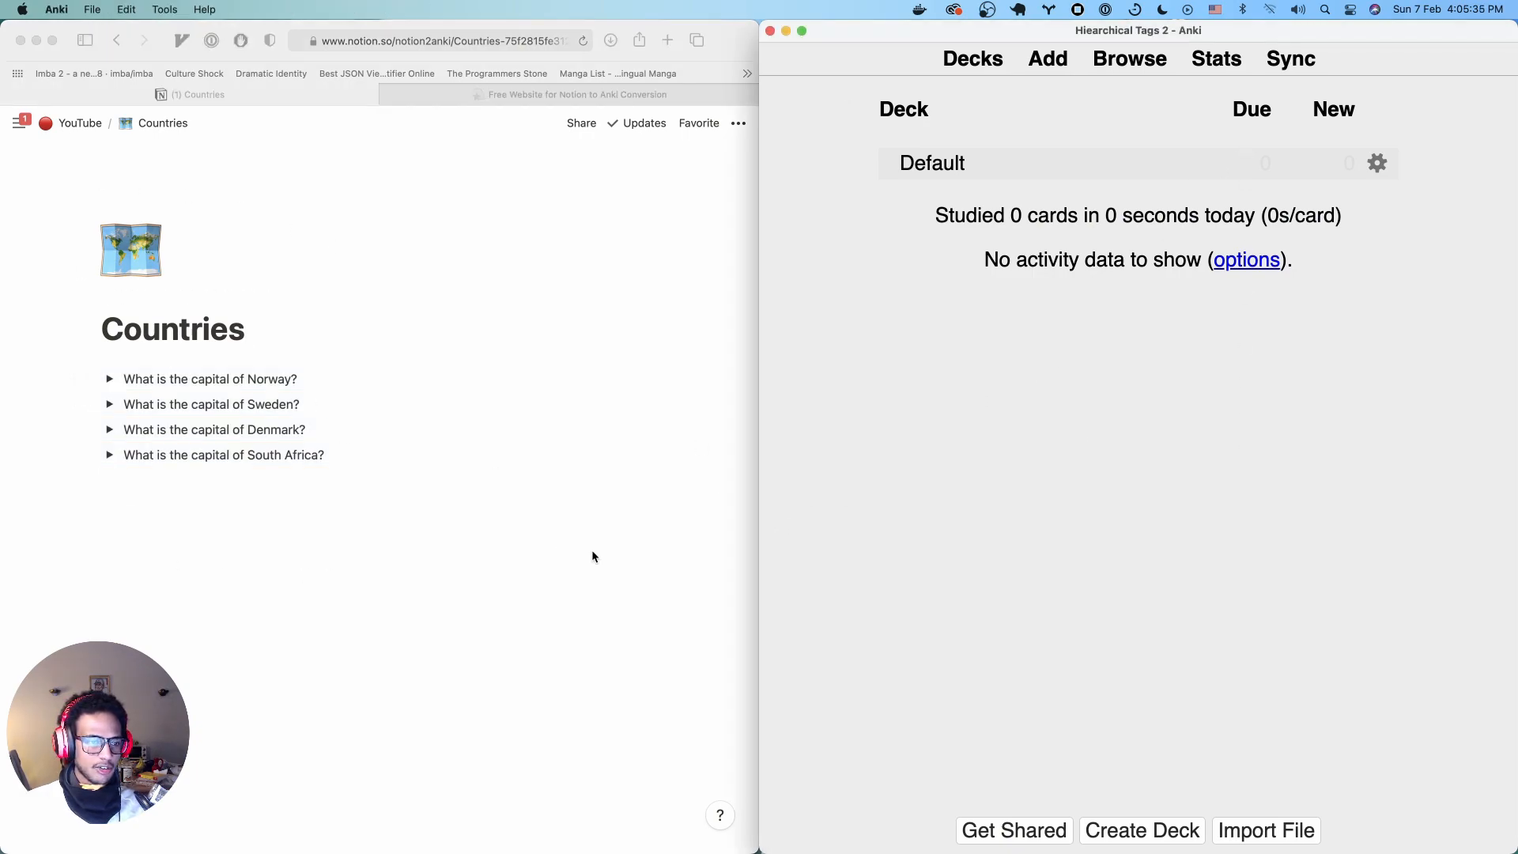
Add struck-through 'scandinavia' tag lines under the Norway, Sweden and Denmark answers
{"action": "left_click", "coordinate": [109, 379]}
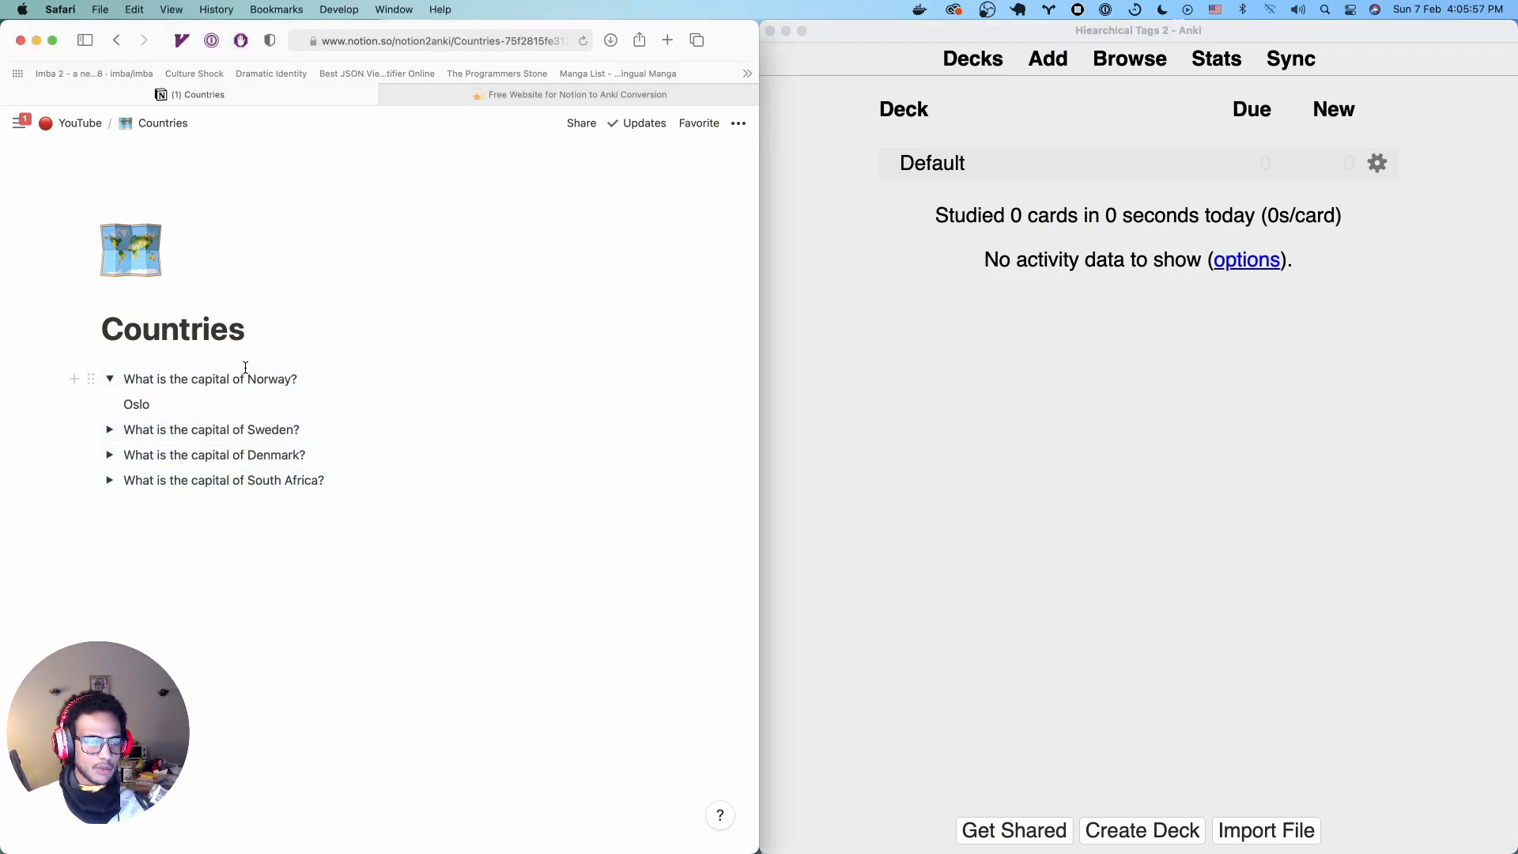
{"action": "mouse_move", "coordinate": [327, 390]}
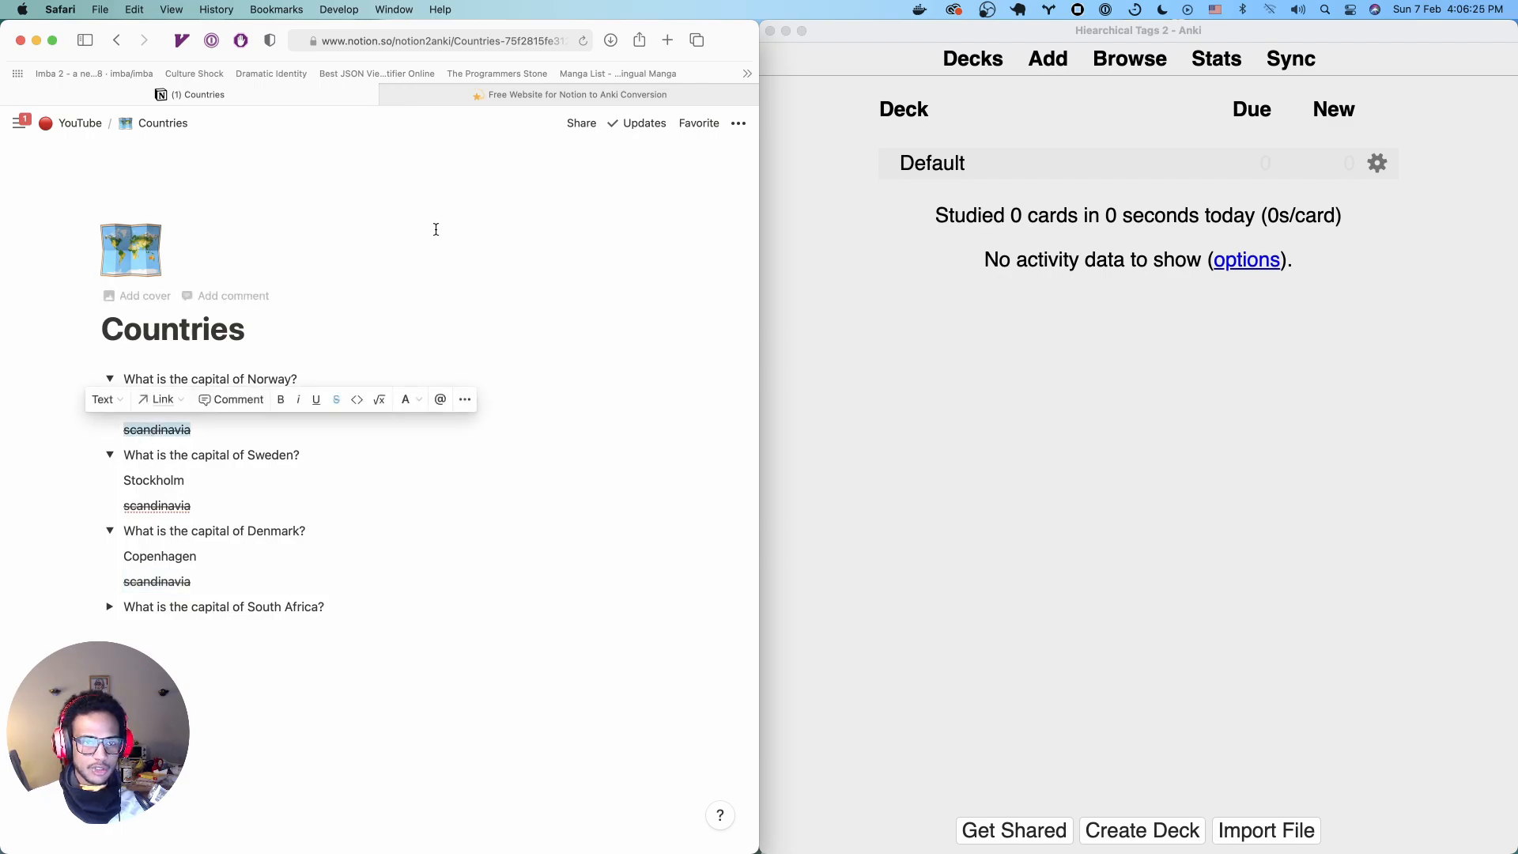
{"action": "left_click", "coordinate": [577, 94]}
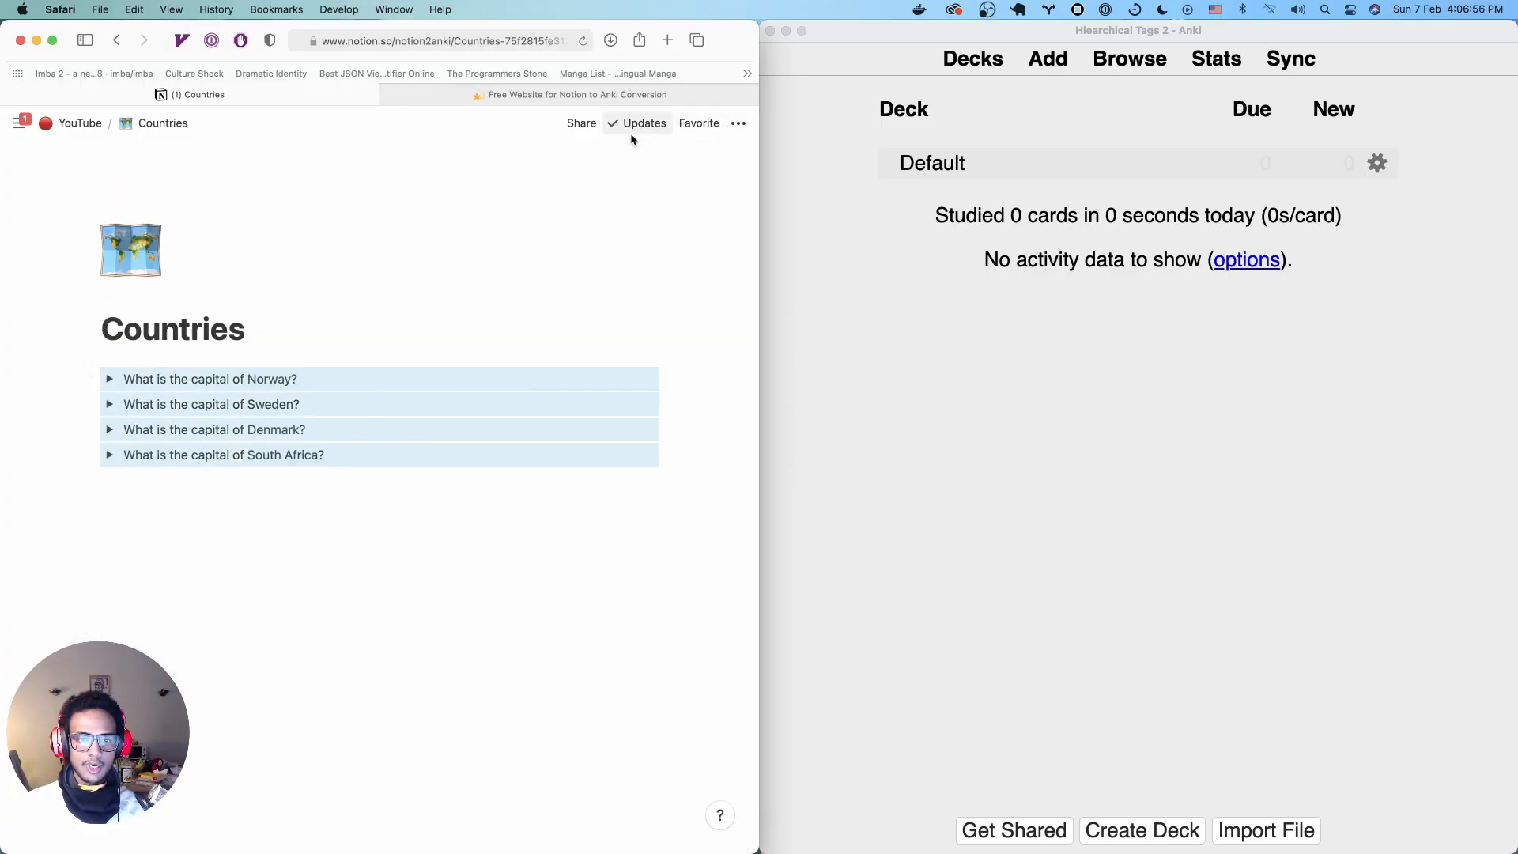
Upload the Countries export zip to Notion to Anki for conversion, treating strikethrough as tags
{"action": "left_click", "coordinate": [738, 124]}
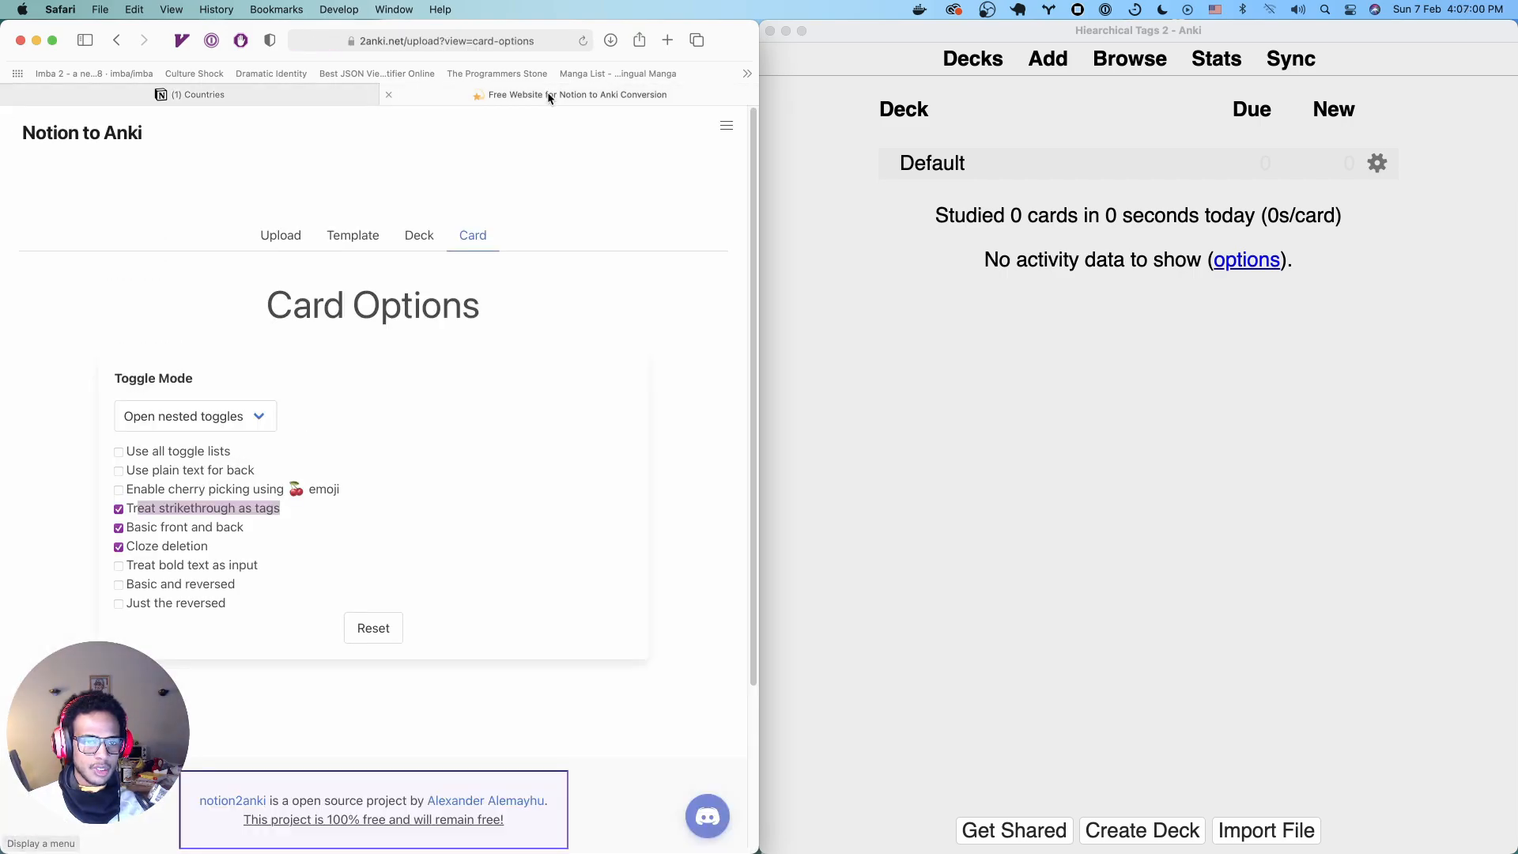
{"action": "left_click", "coordinate": [280, 236]}
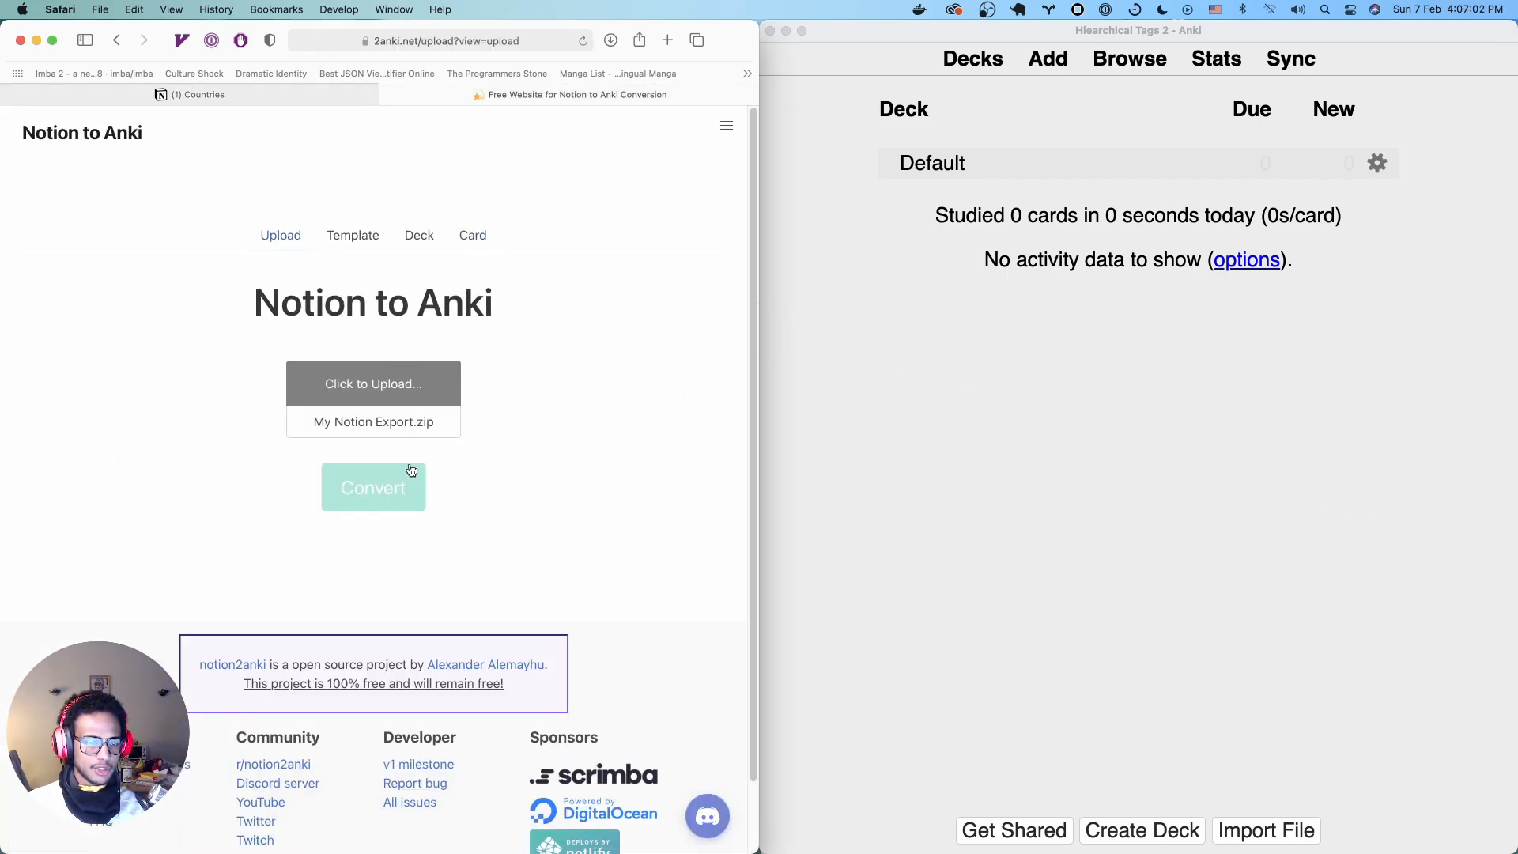
{"action": "left_click", "coordinate": [373, 383]}
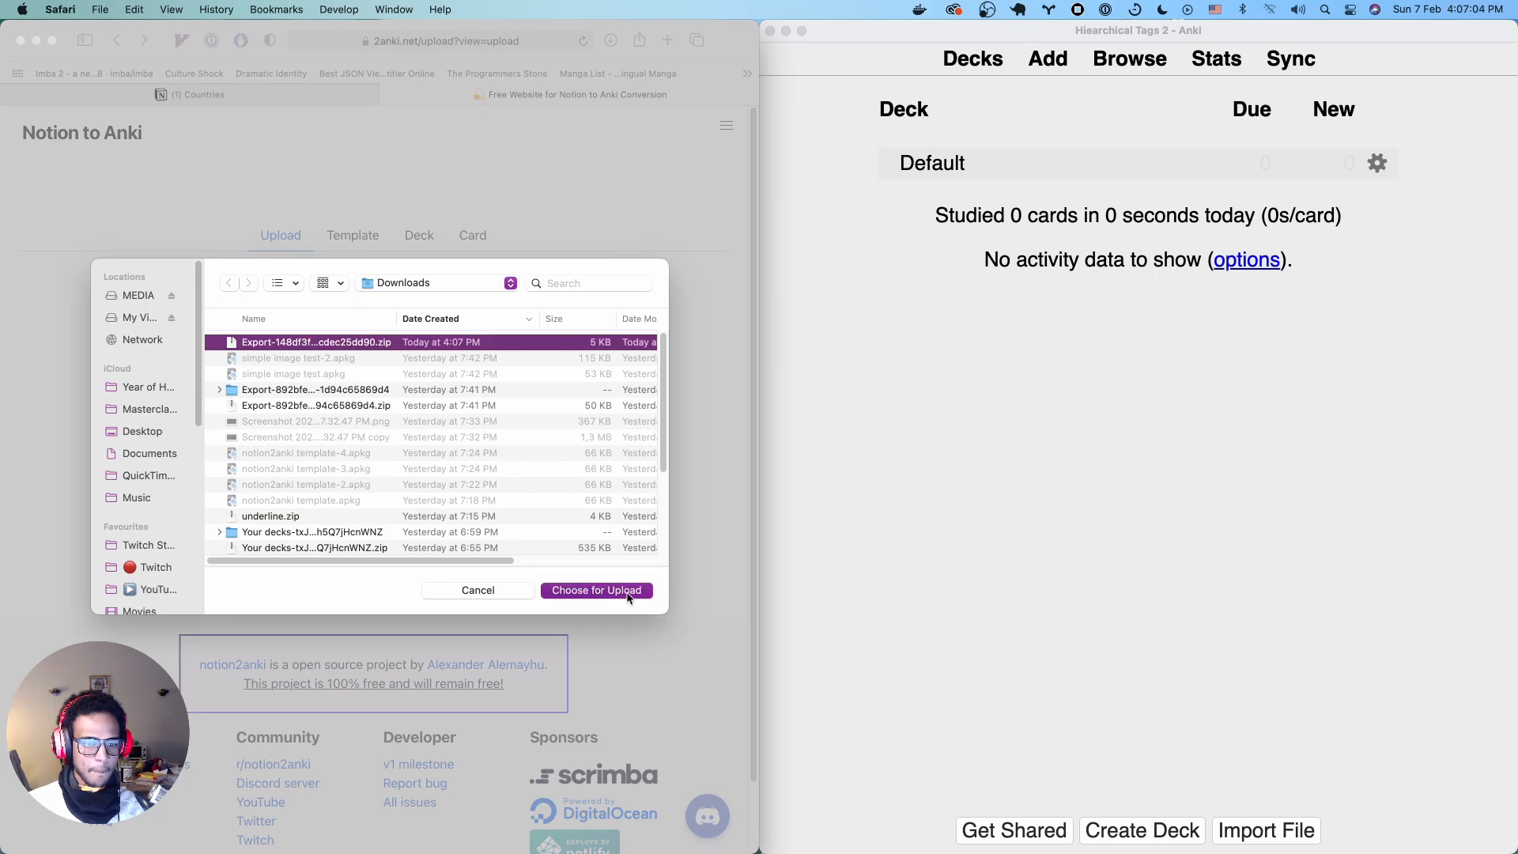
{"action": "left_click", "coordinate": [597, 590]}
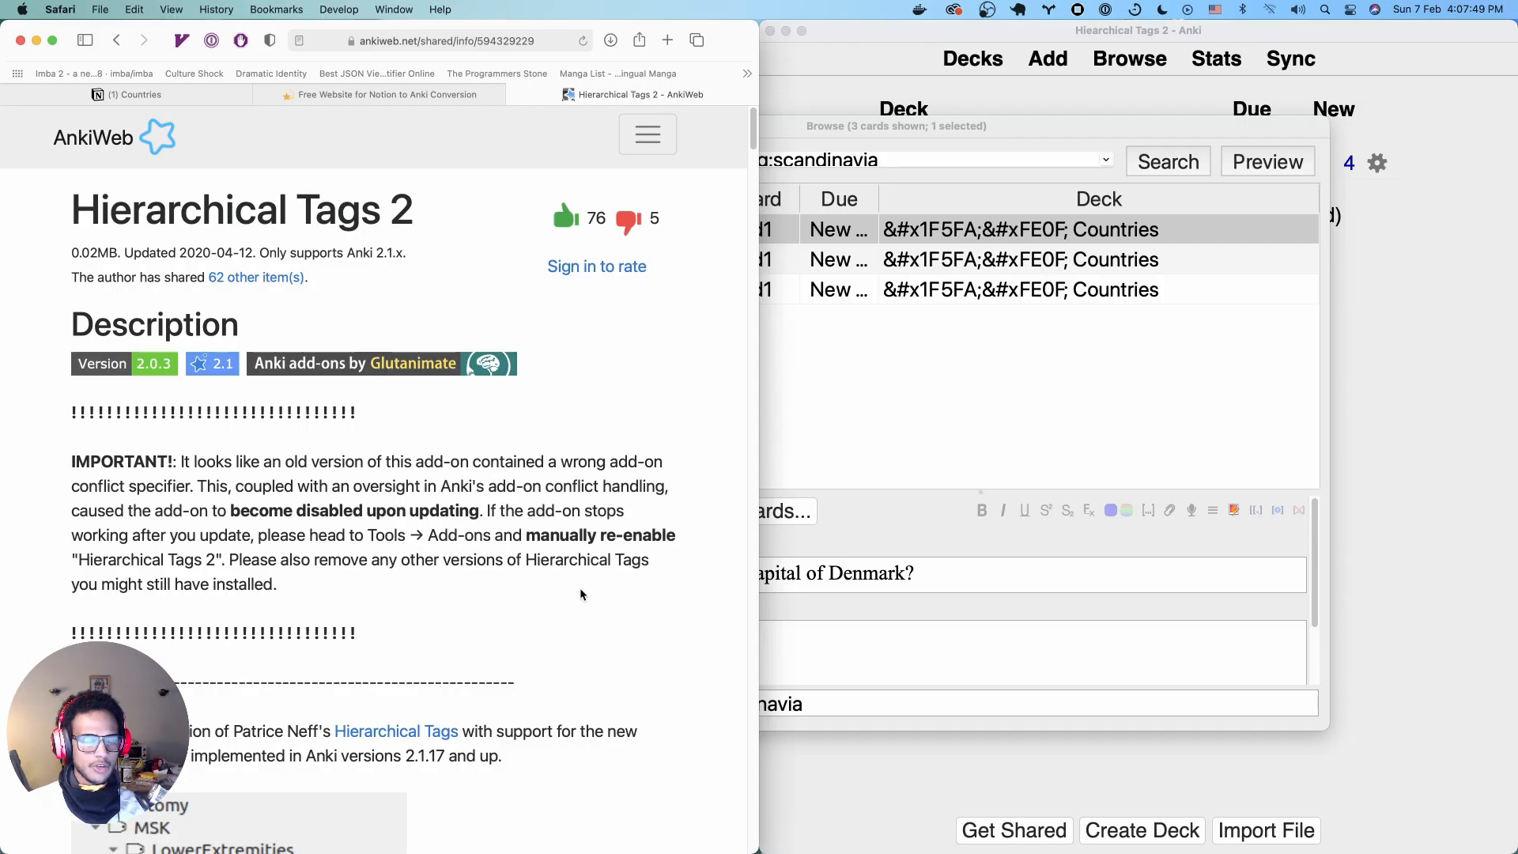
Scroll the Hierarchical Tags 2 AnkiWeb page down to install code 594329229
{"action": "left_click", "coordinate": [521, 484]}
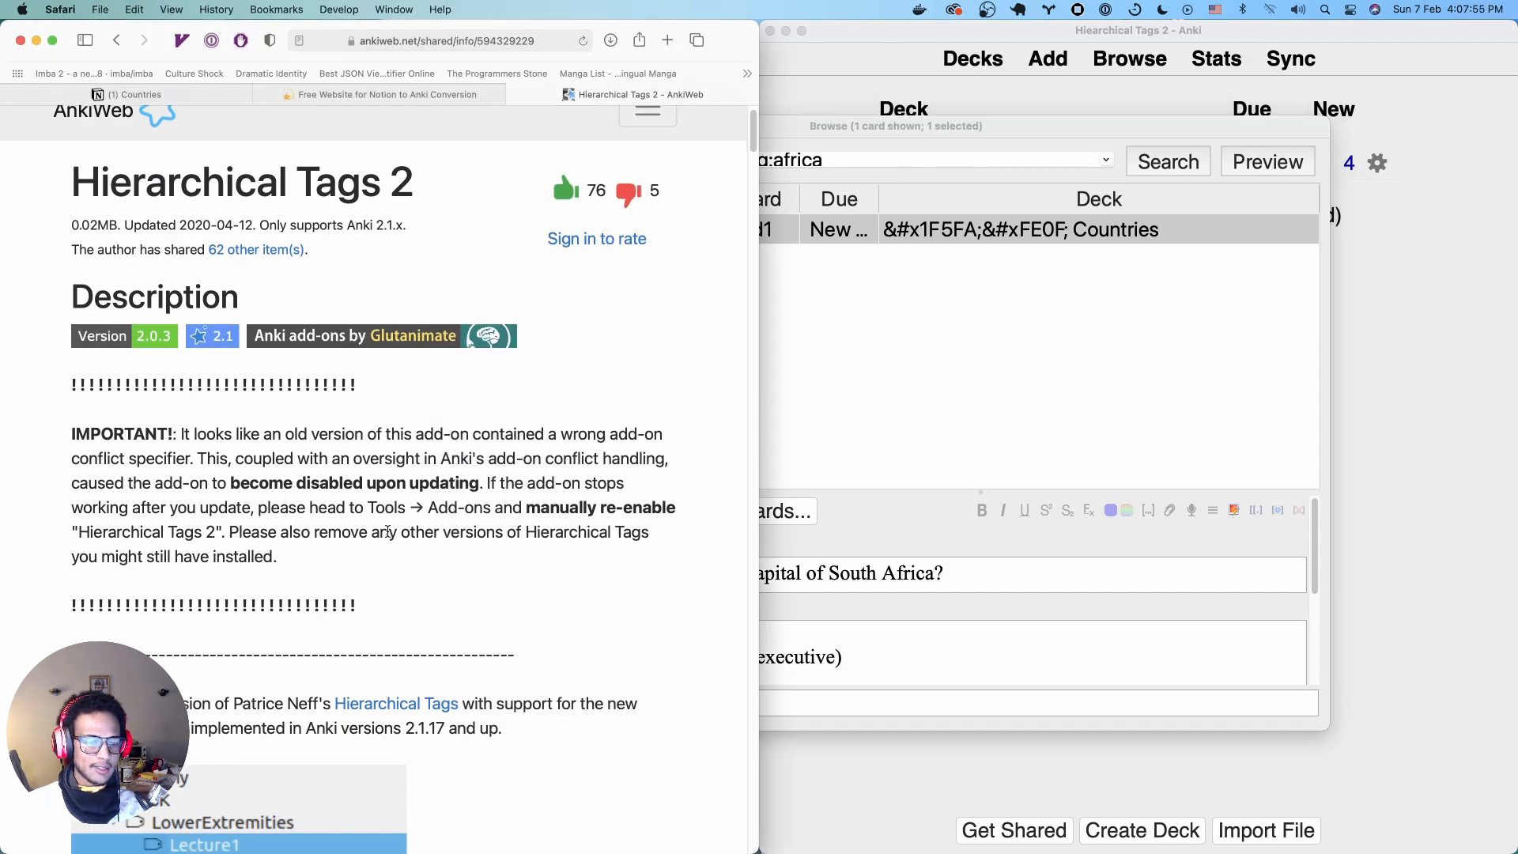
{"action": "scroll", "scroll_direction": "down", "scroll_amount": 3}
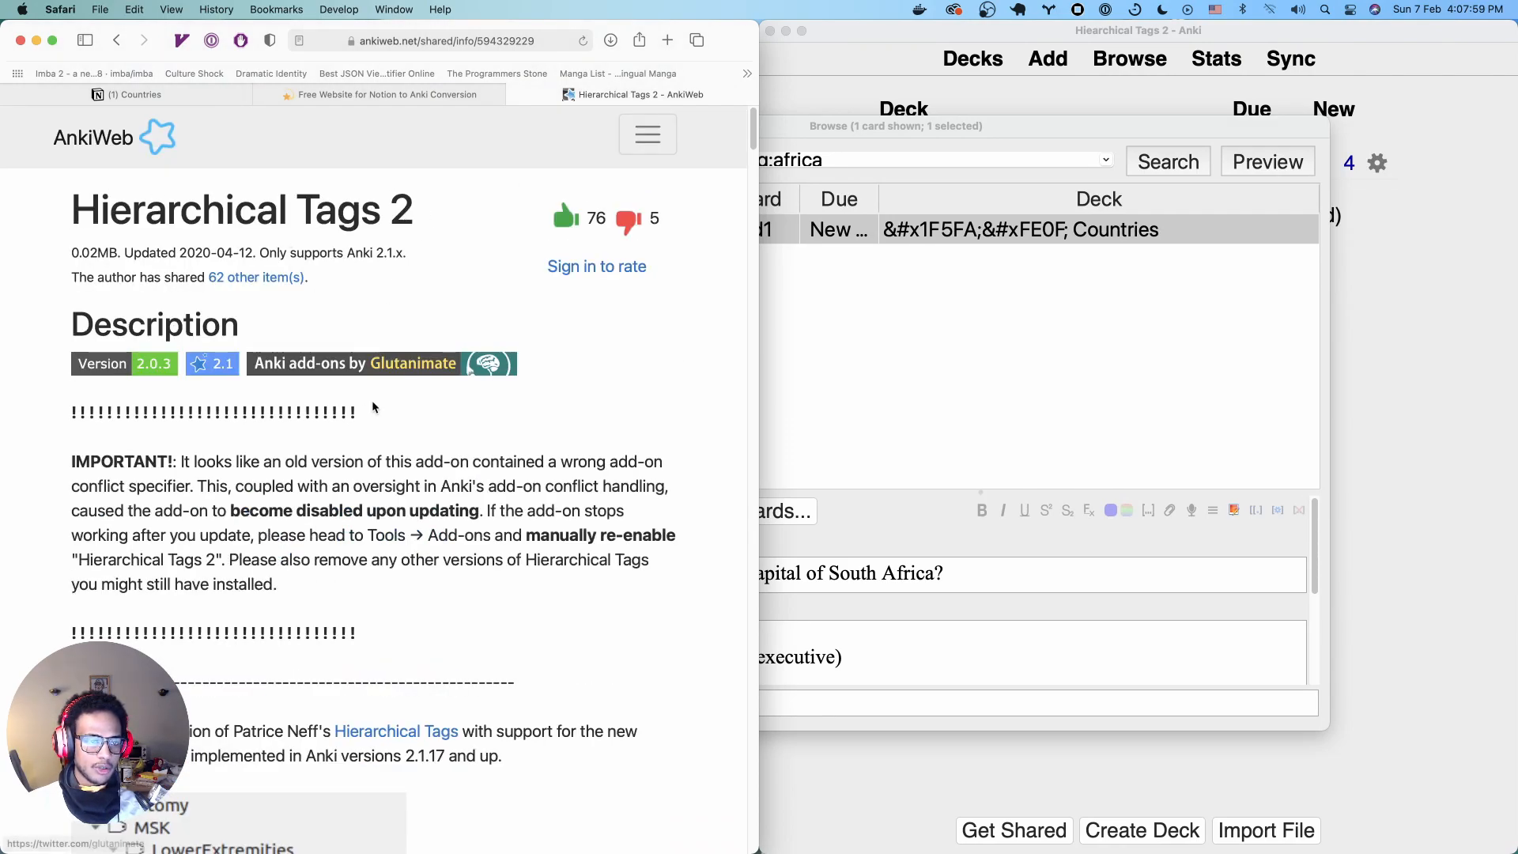
{"action": "scroll", "scroll_direction": "down", "scroll_amount": 3}
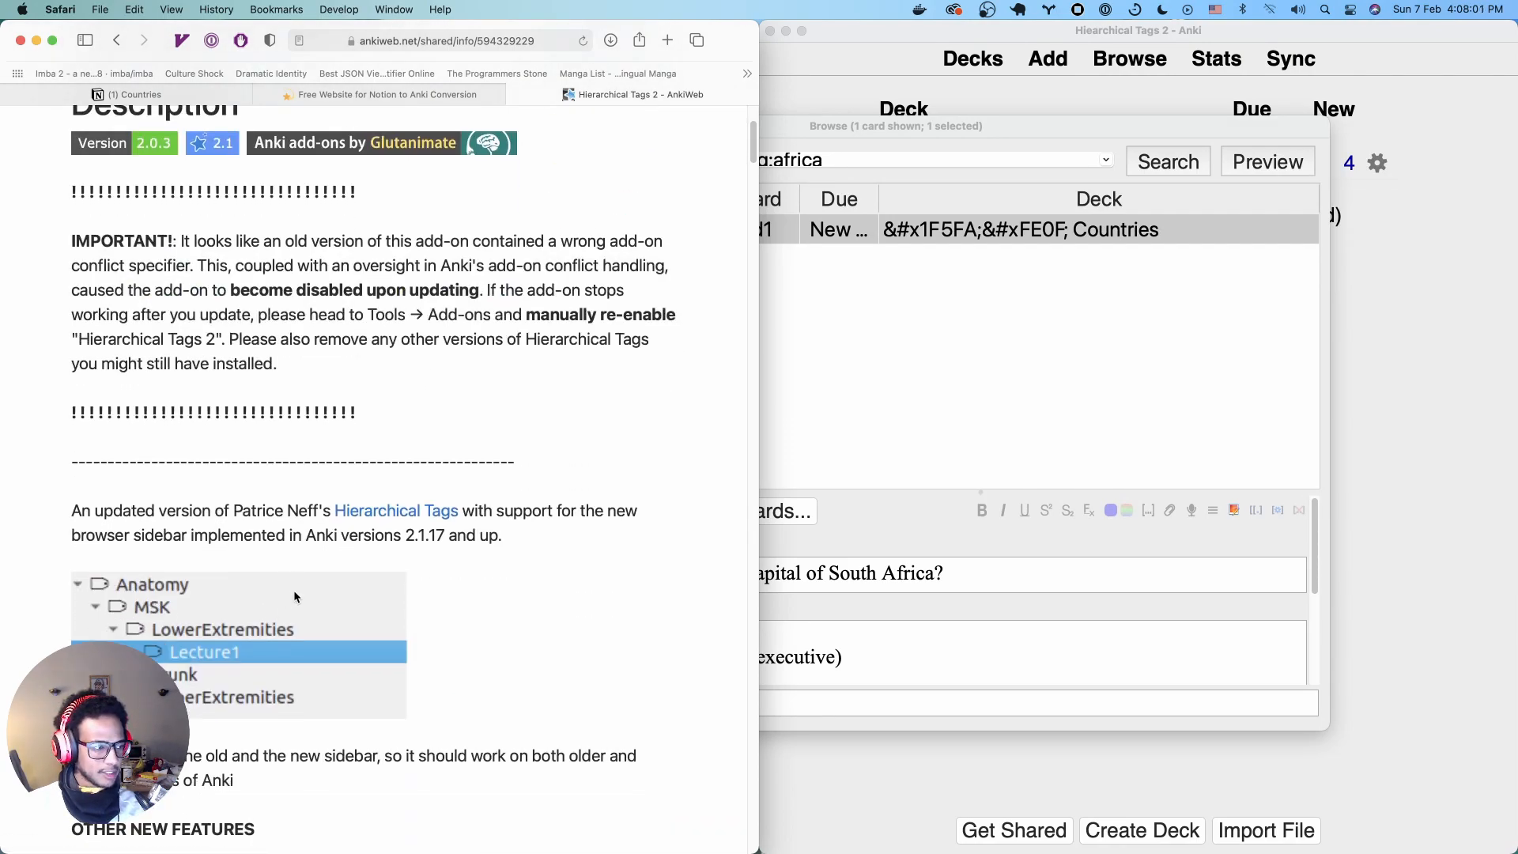
{"action": "scroll", "scroll_direction": "down", "scroll_amount": 3}
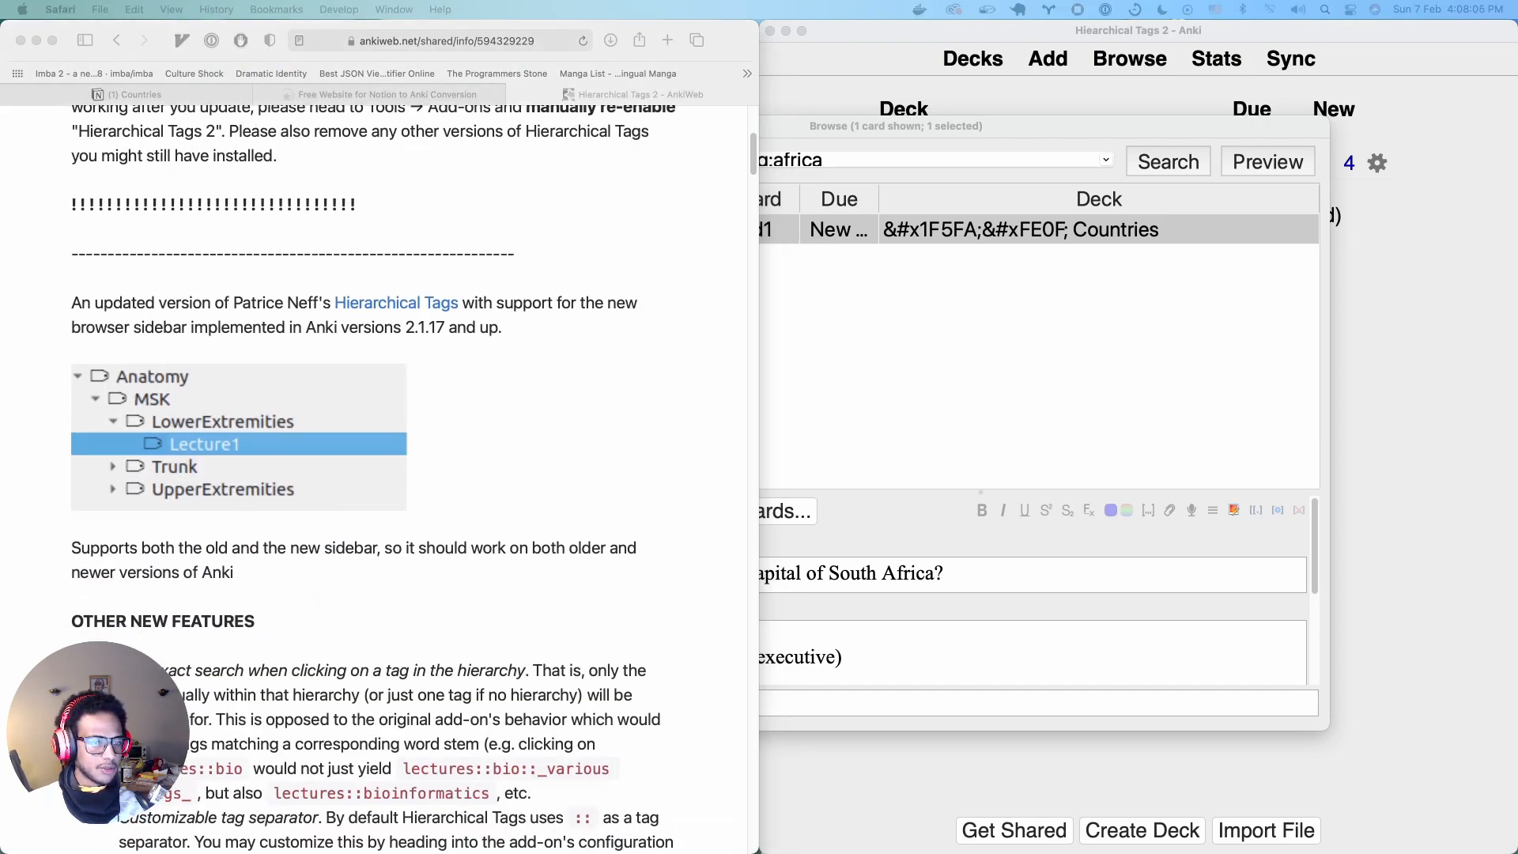
{"action": "scroll", "scroll_direction": "down", "scroll_amount": 3}
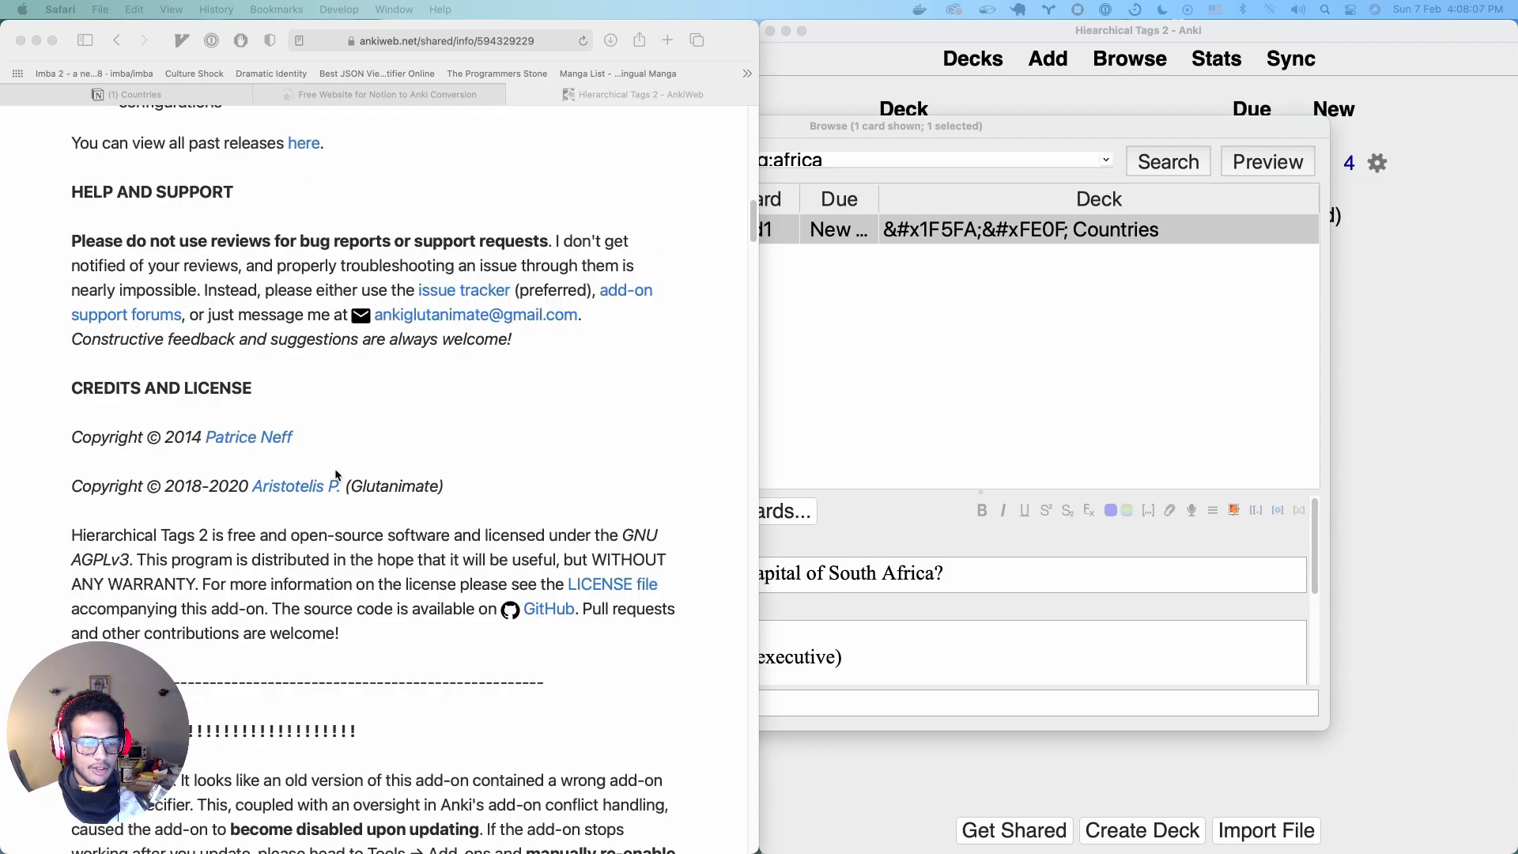
{"action": "scroll", "scroll_direction": "down", "scroll_amount": 3}
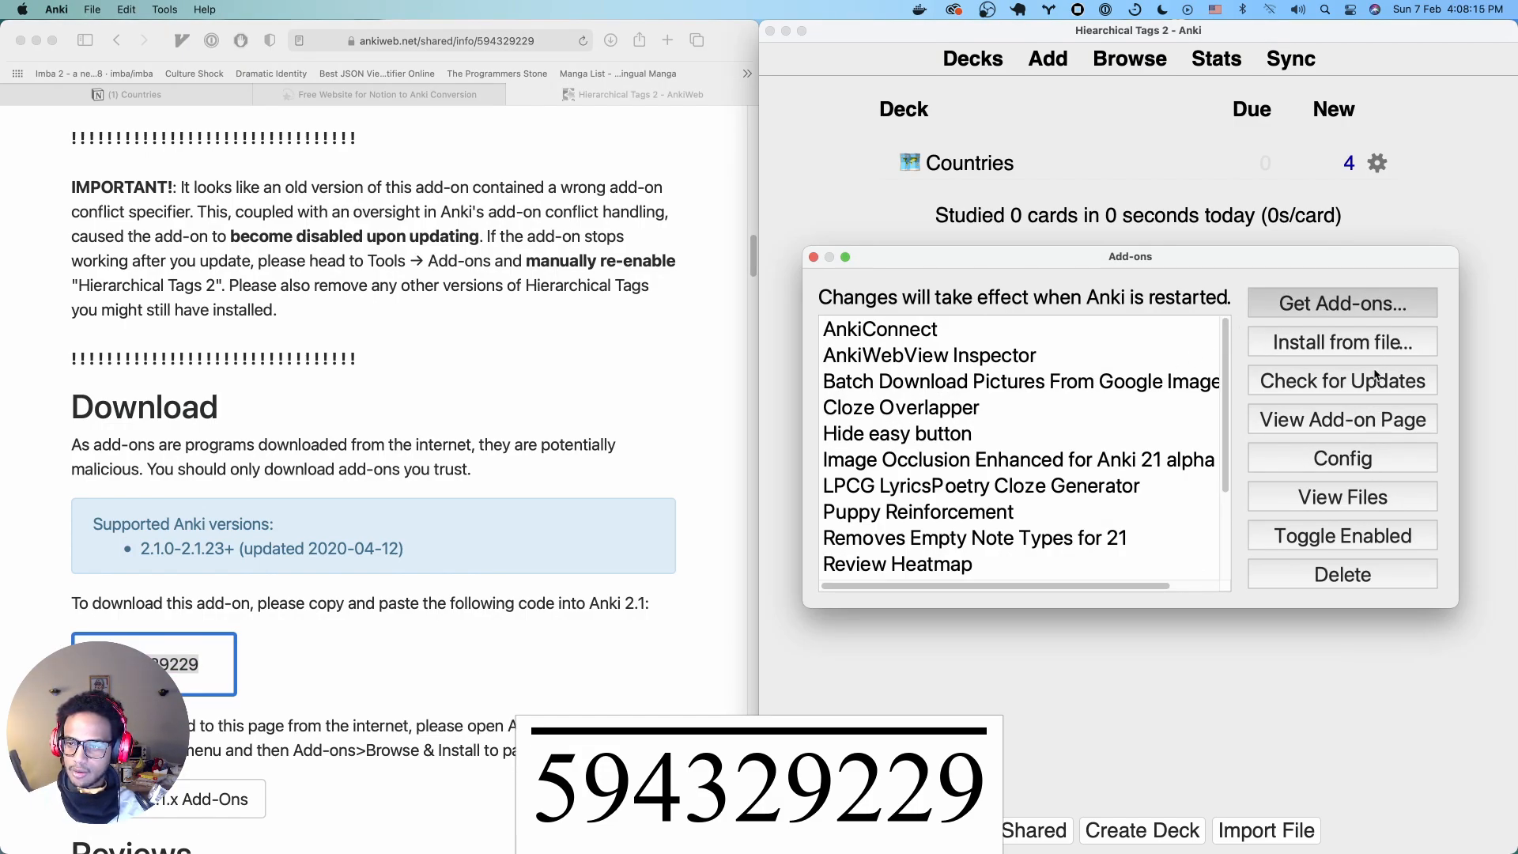
Install Hierarchical Tags 2 with code 594329229 and reopen the Countries deck's profile
{"action": "left_click", "coordinate": [1341, 303]}
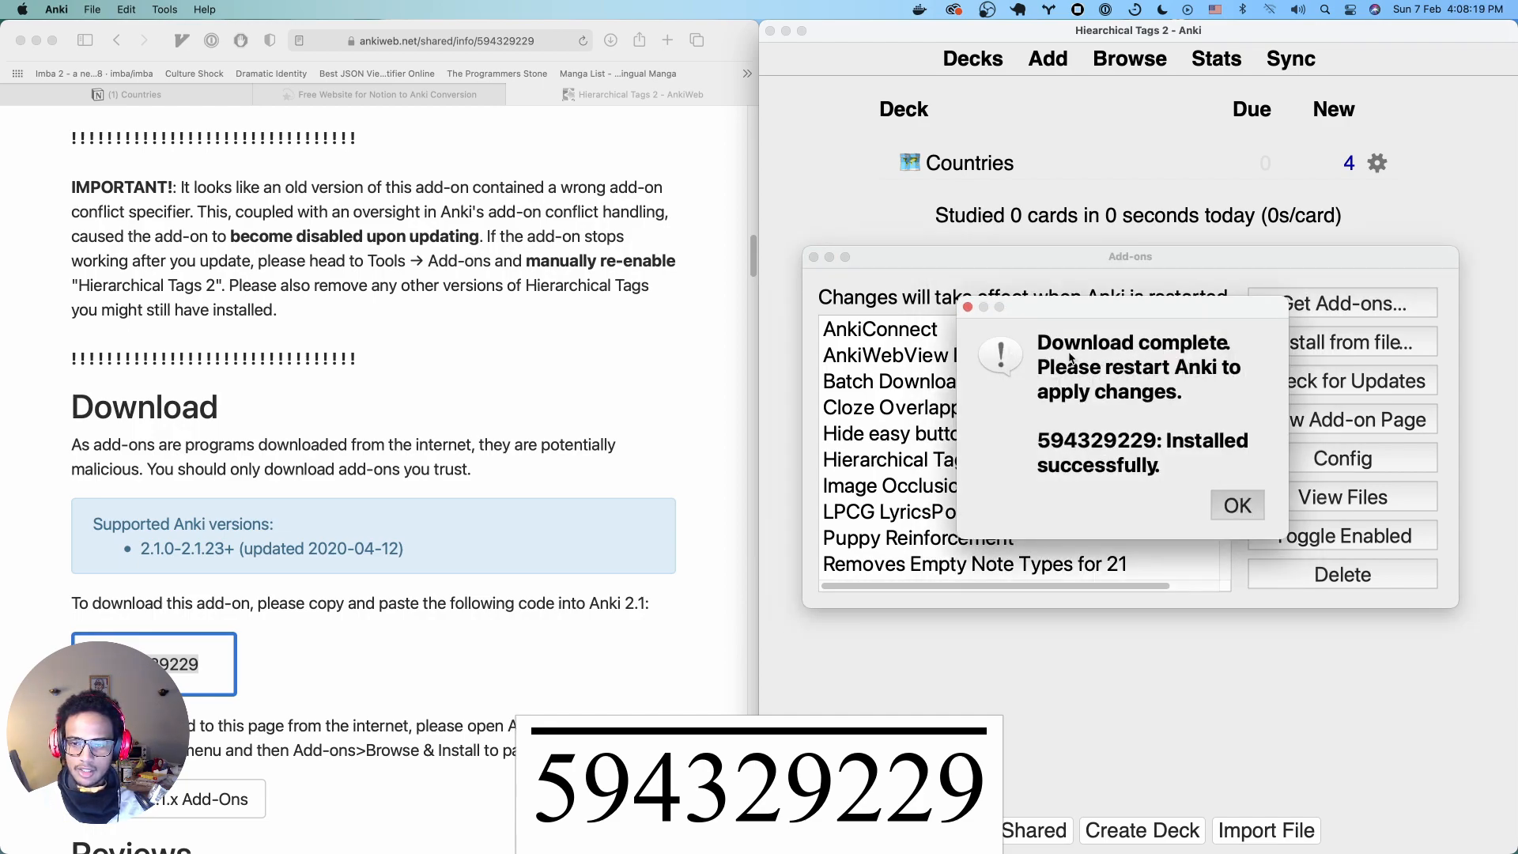
{"action": "left_click", "coordinate": [1237, 505]}
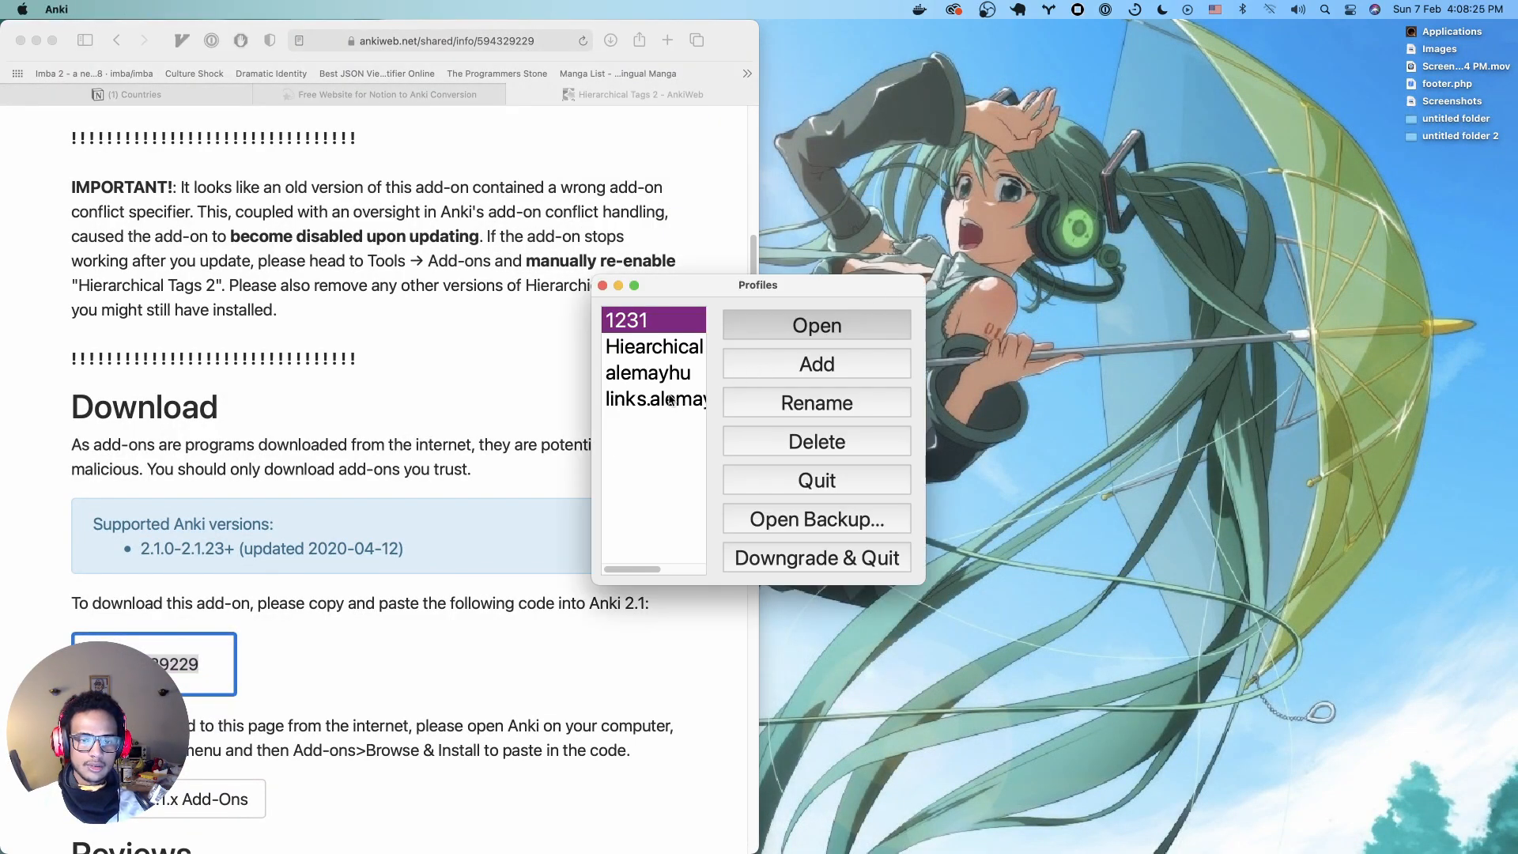
{"action": "left_click", "coordinate": [816, 325]}
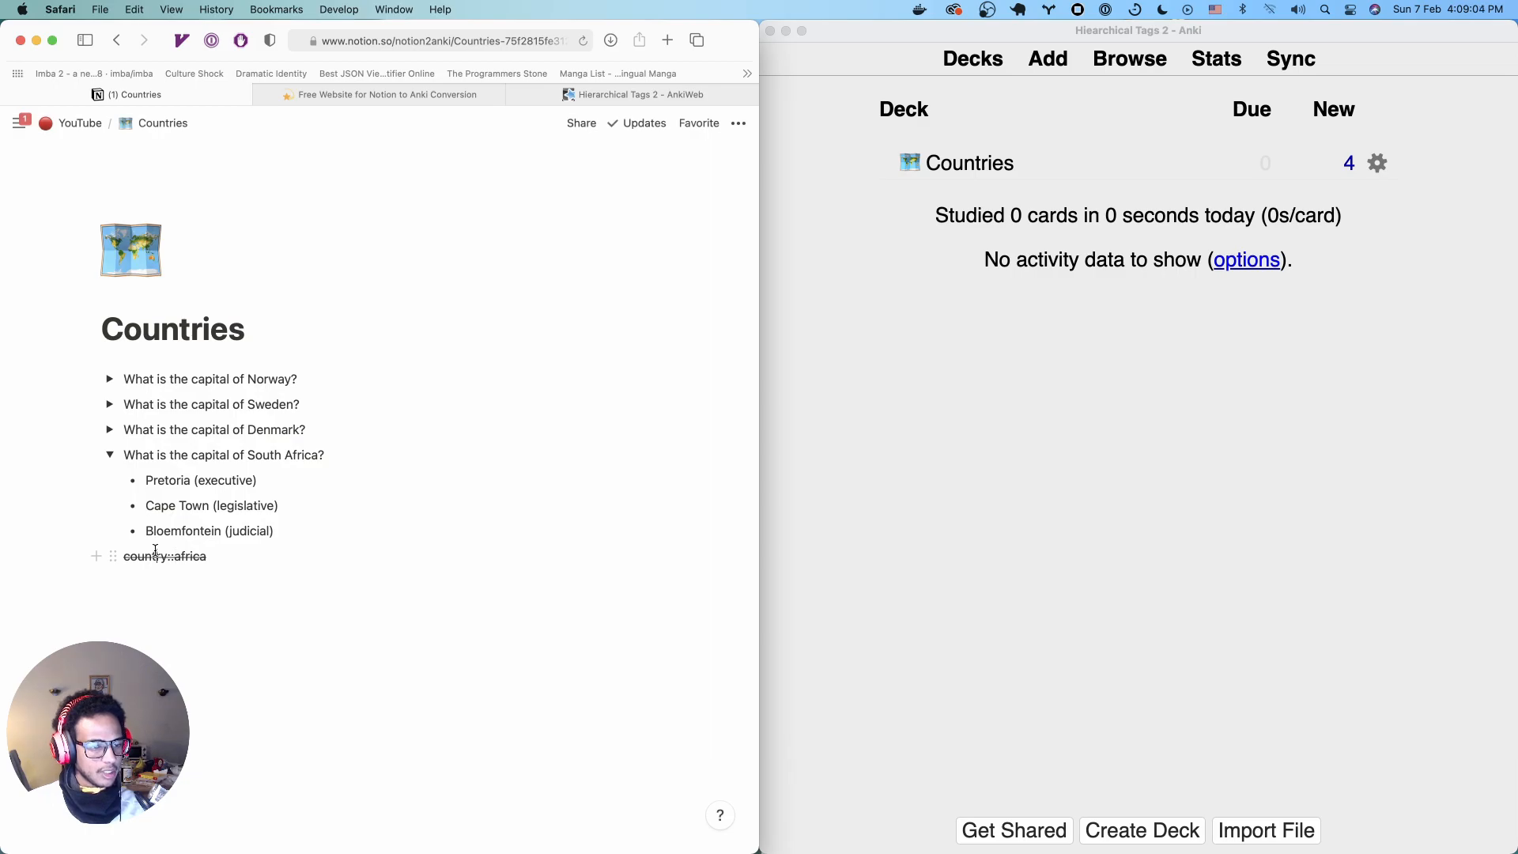
Check the South Africa card's country::africa tag, then fold that card closed
{"action": "double_click", "coordinate": [163, 556]}
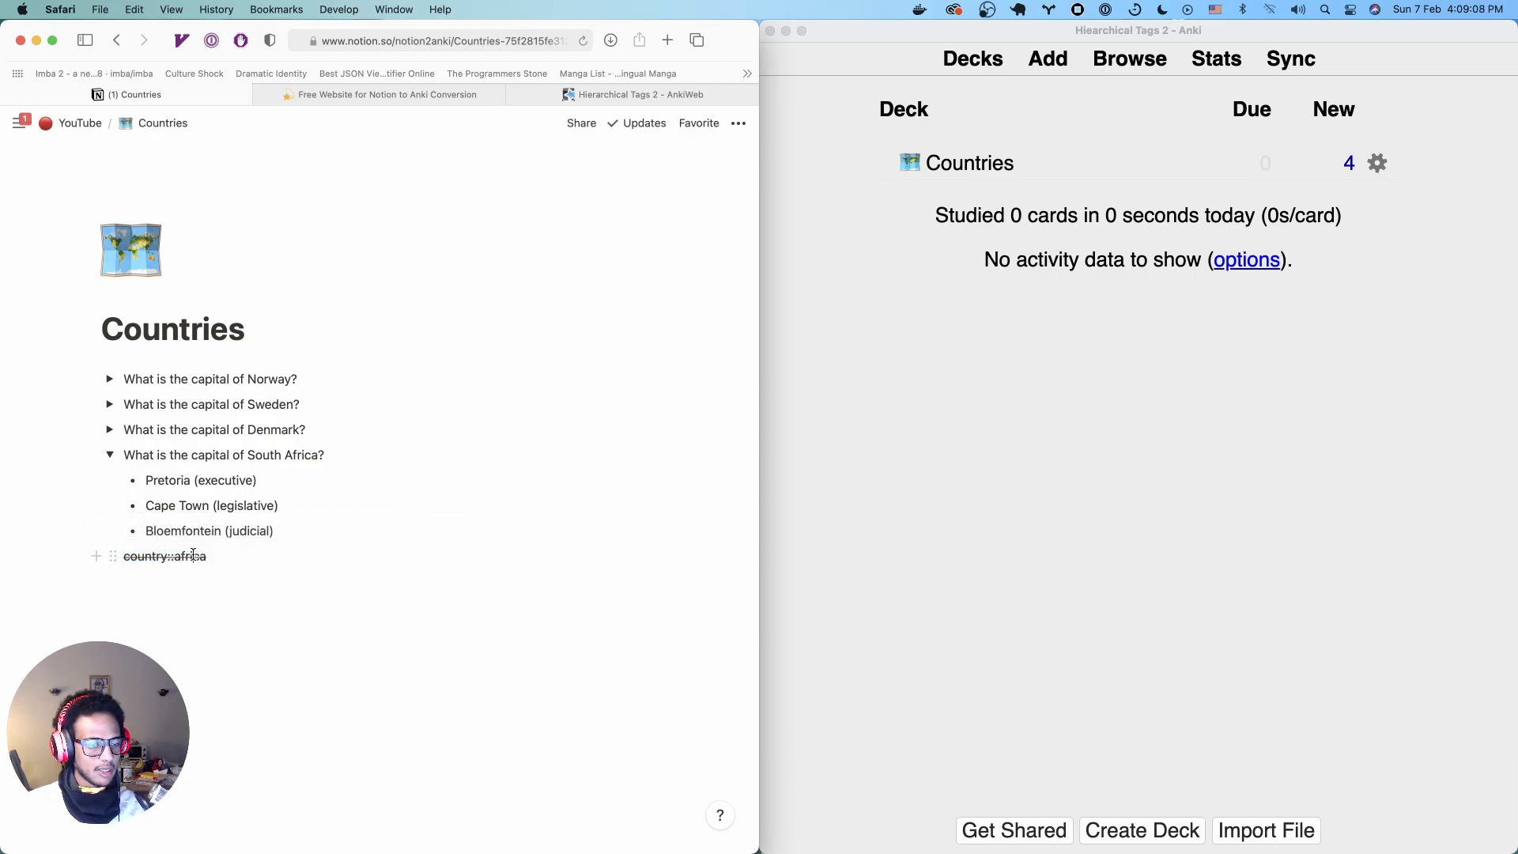
{"action": "double_click", "coordinate": [190, 556]}
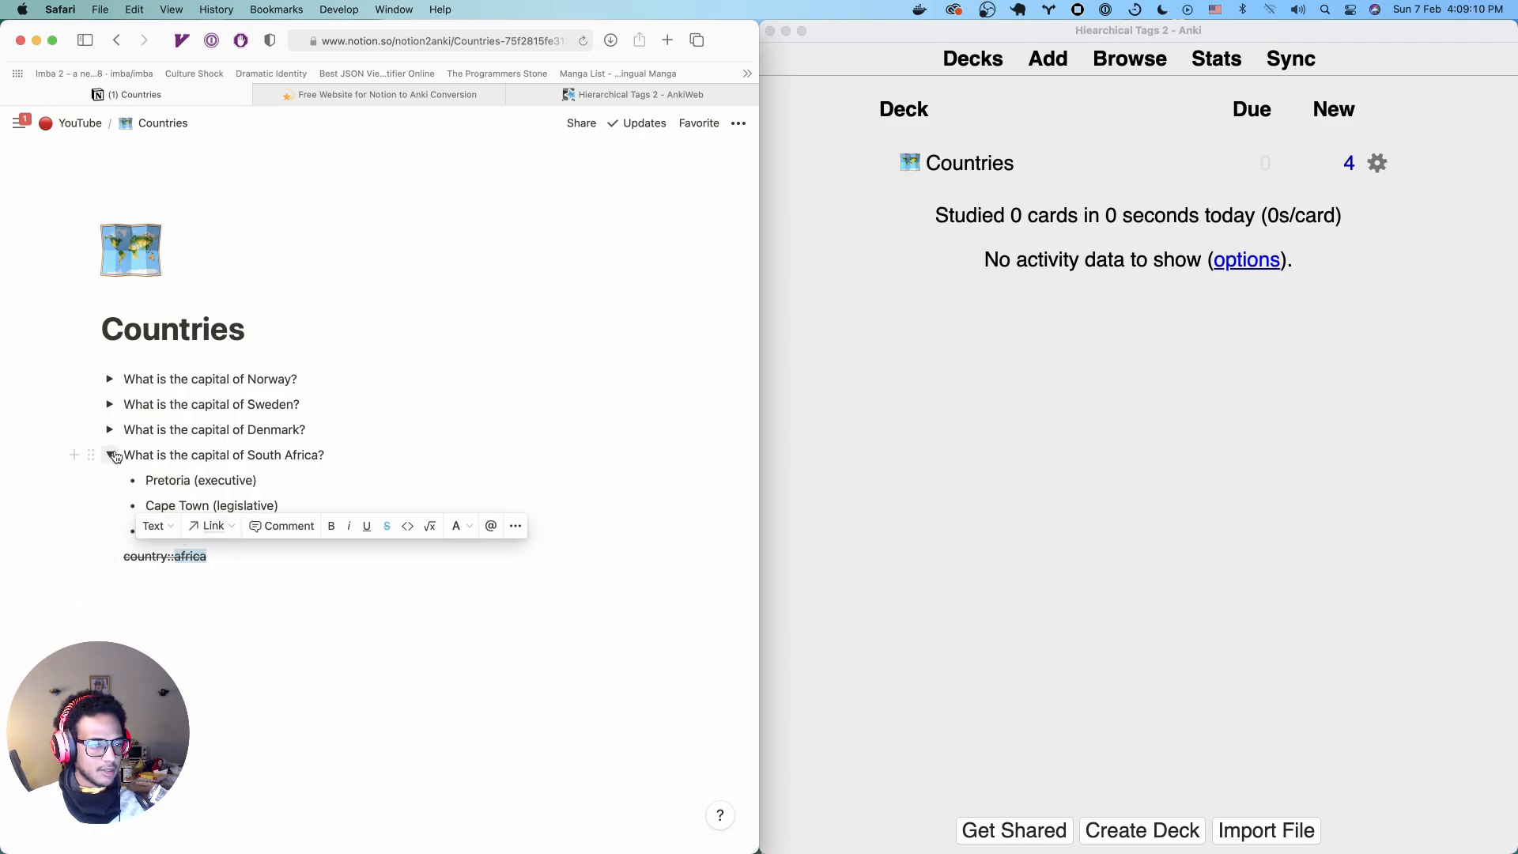
{"action": "left_click", "coordinate": [109, 455]}
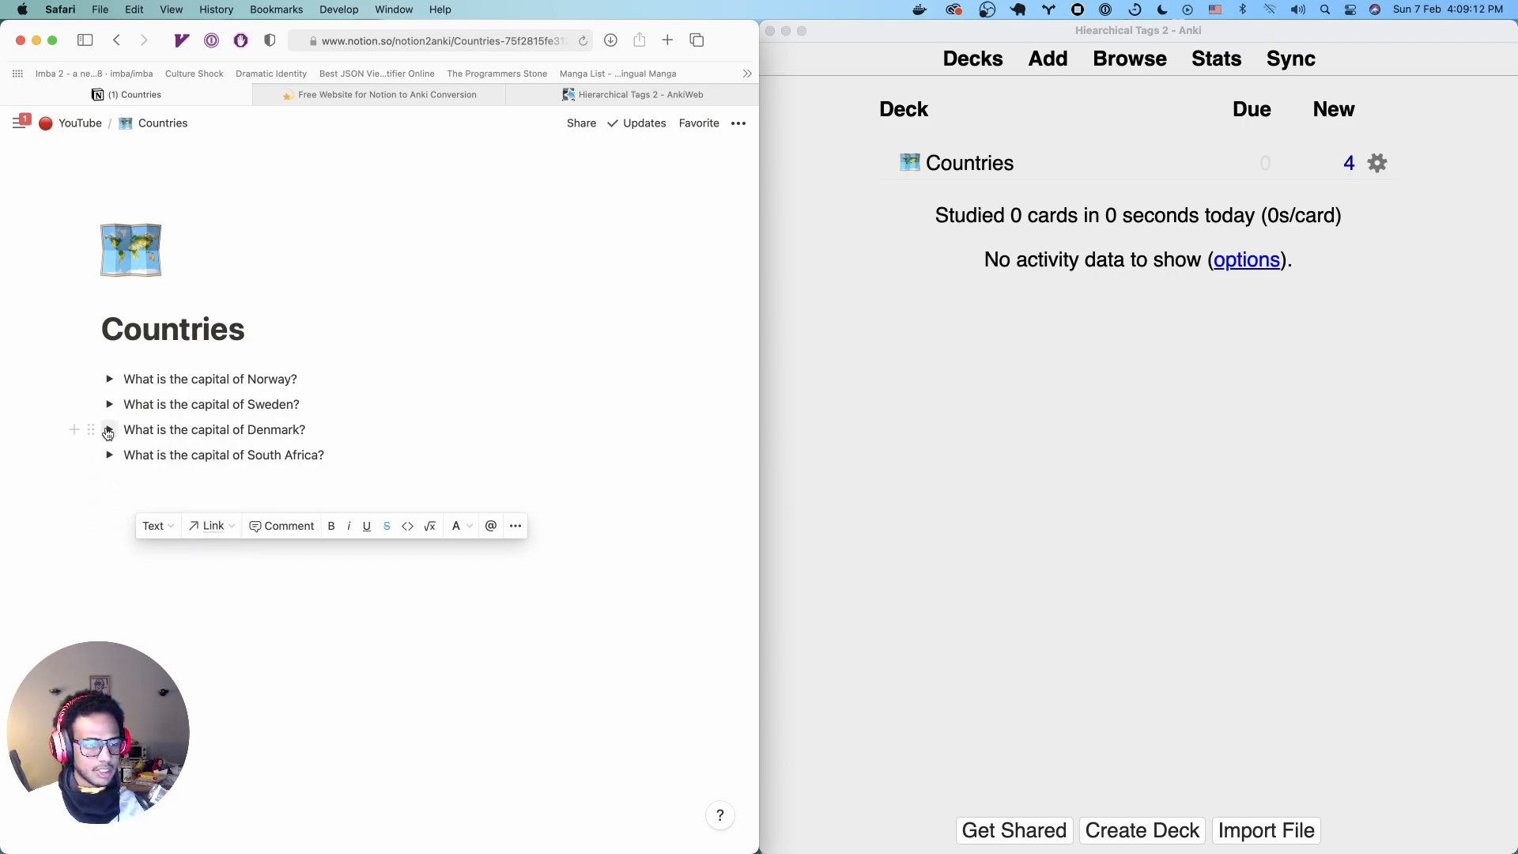
Prefix Denmark's struck-through tag with 'country::' and copy the country::scandinavia line
{"action": "left_click", "coordinate": [108, 429]}
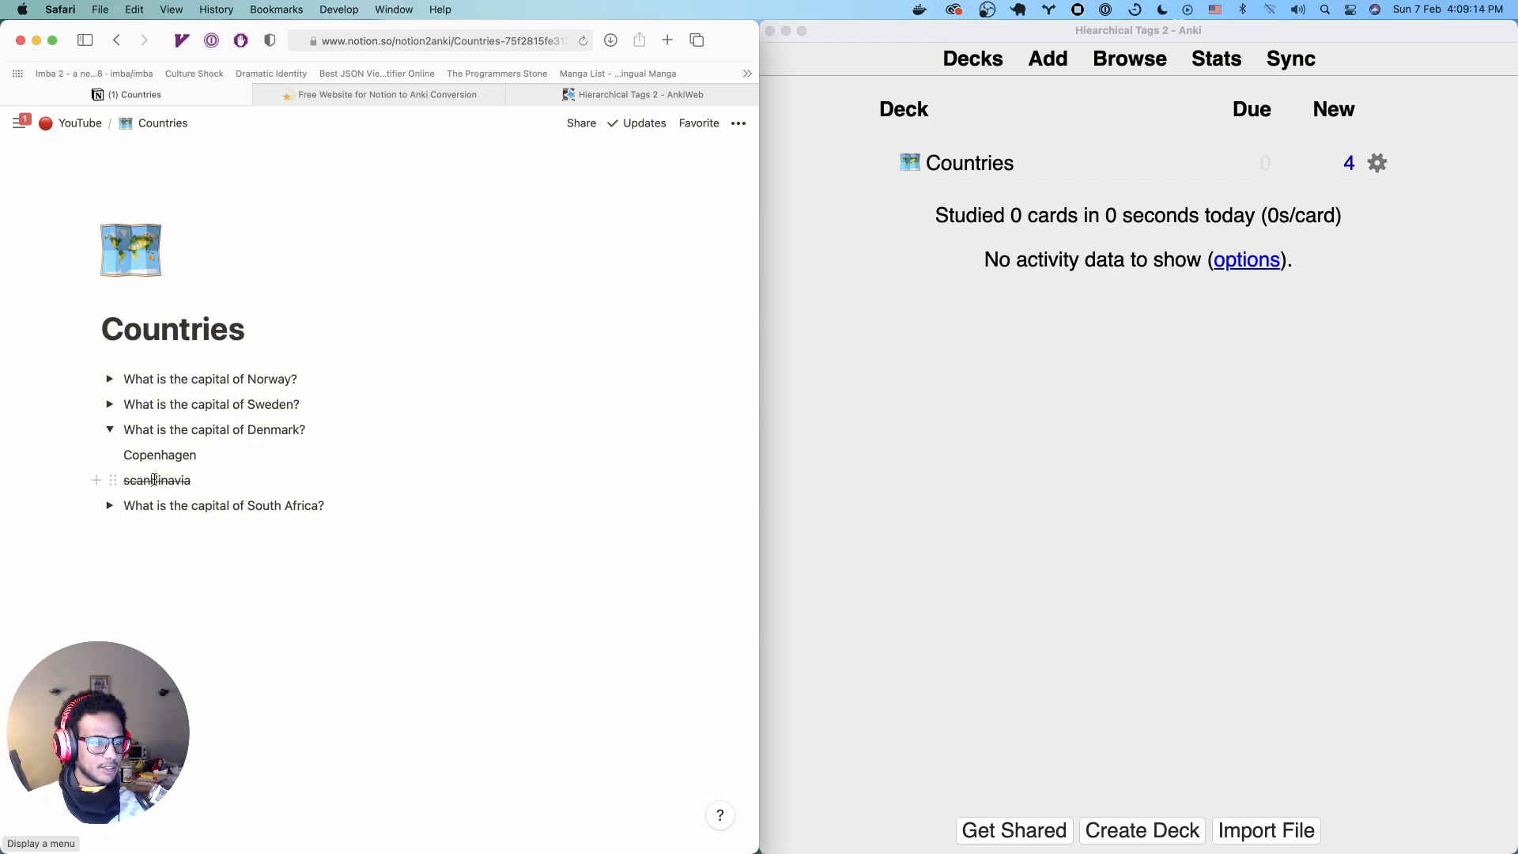
{"action": "type", "text": "country"}
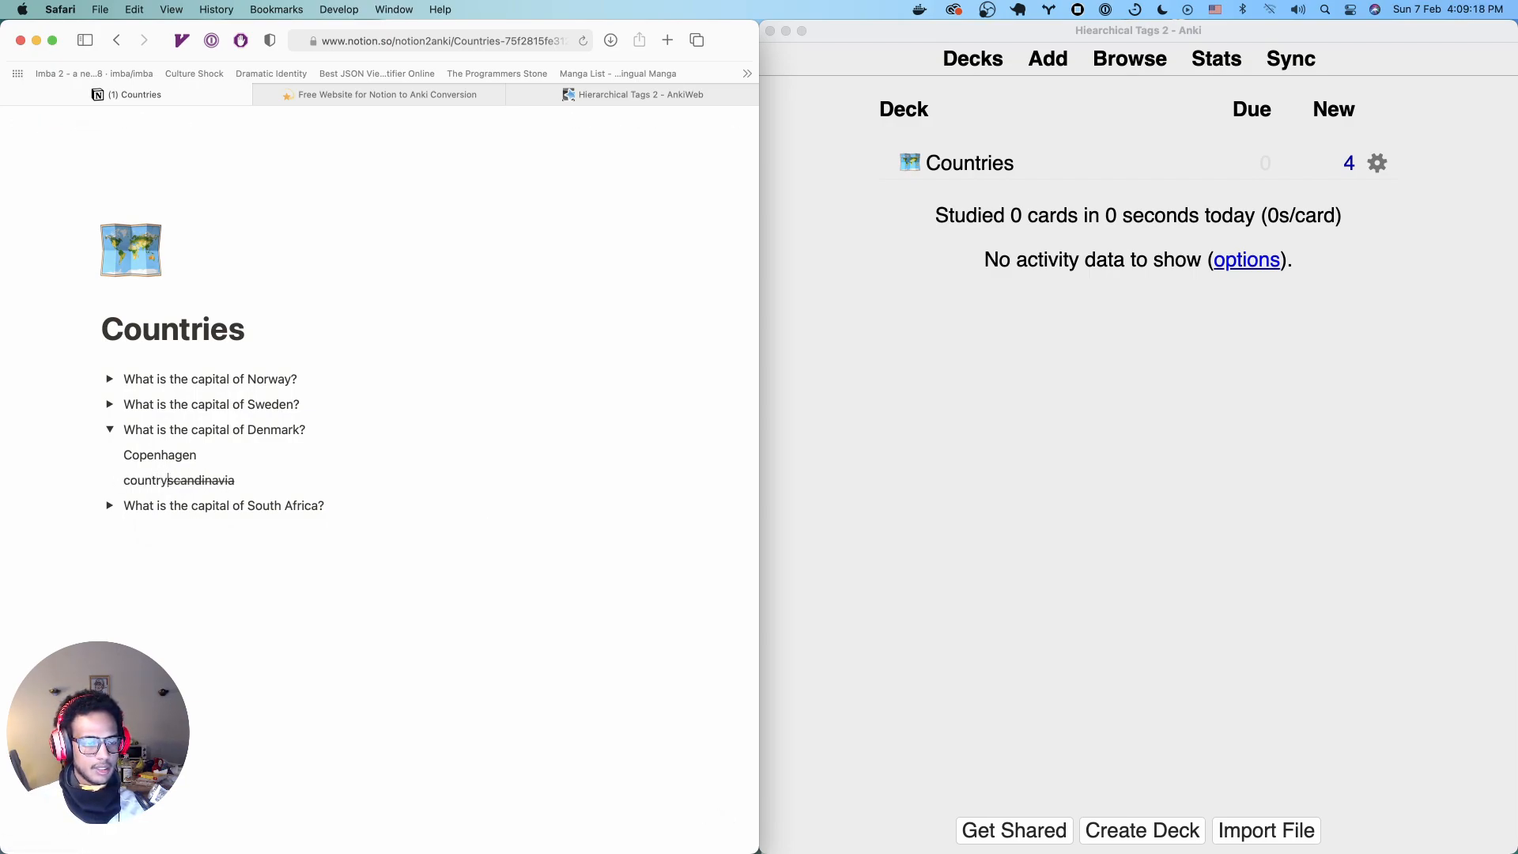
{"action": "left_click_drag", "start_coordinate": [123, 480], "coordinate": [242, 480]}
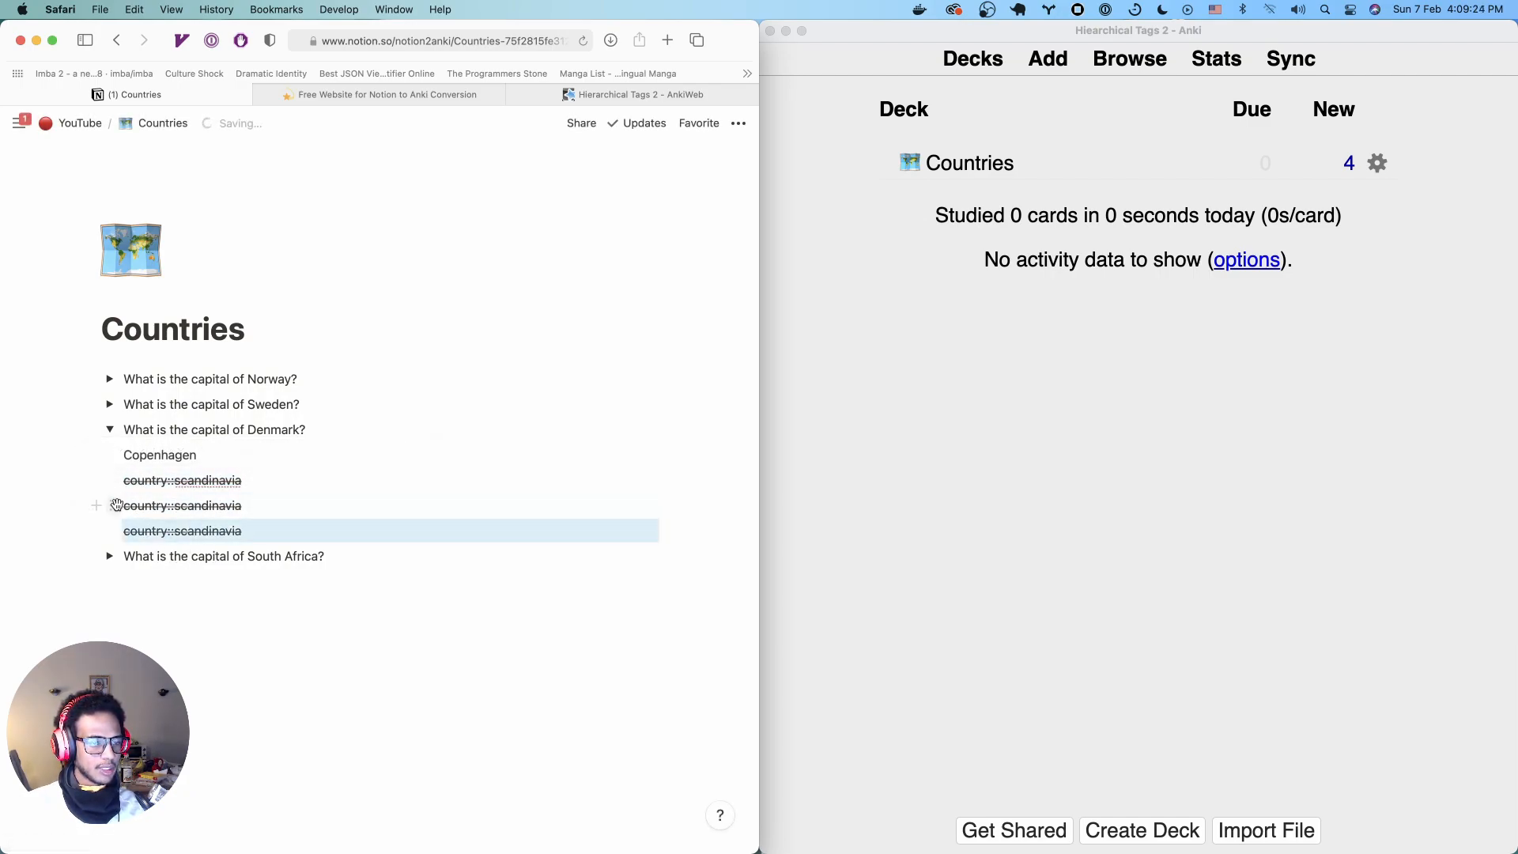
{"action": "mouse_move", "coordinate": [95, 504]}
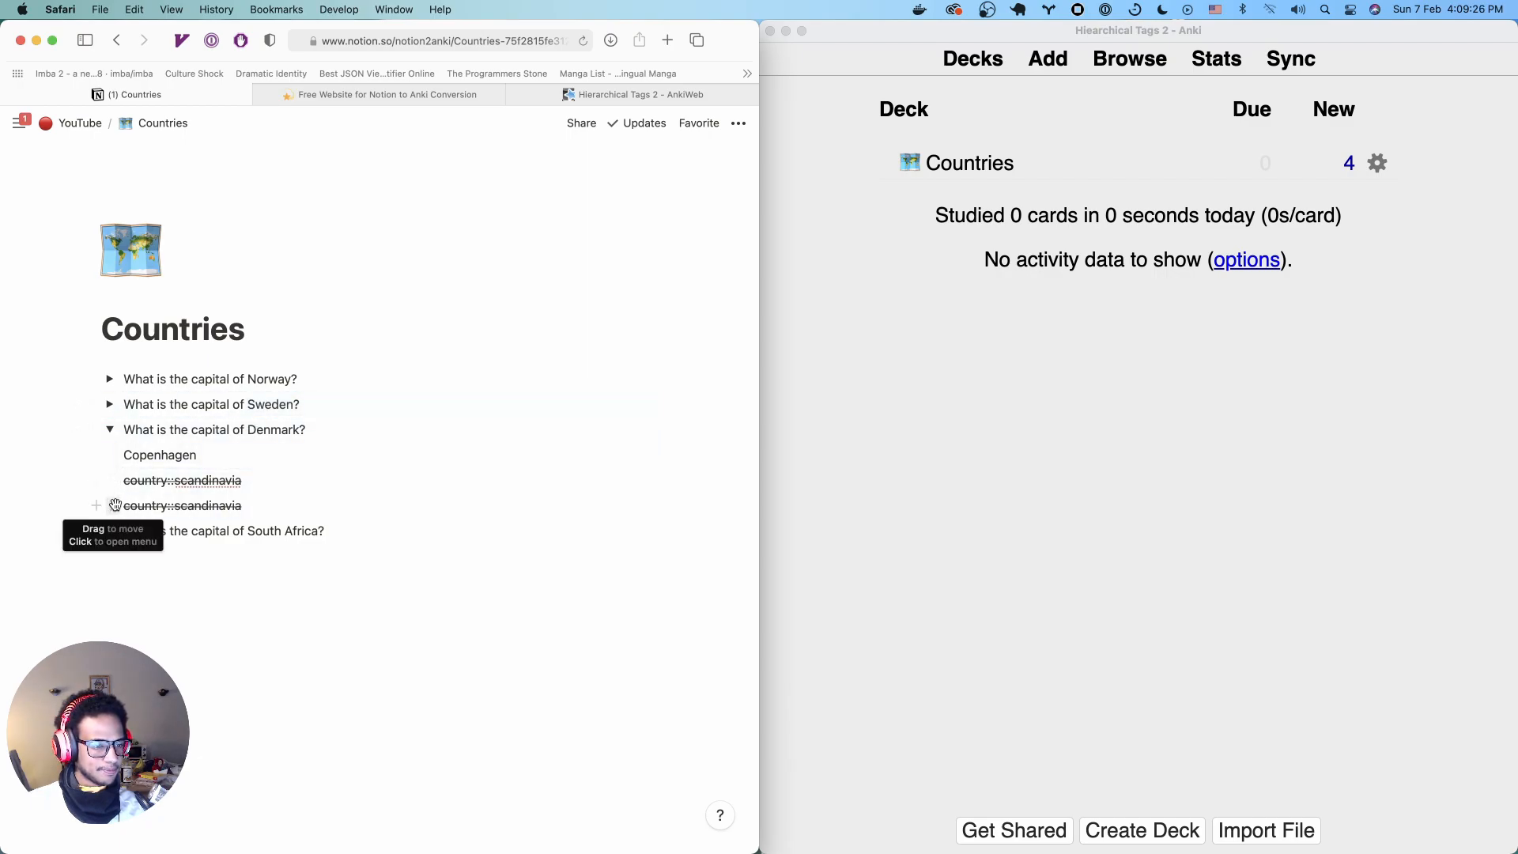
{"action": "left_click", "coordinate": [109, 429]}
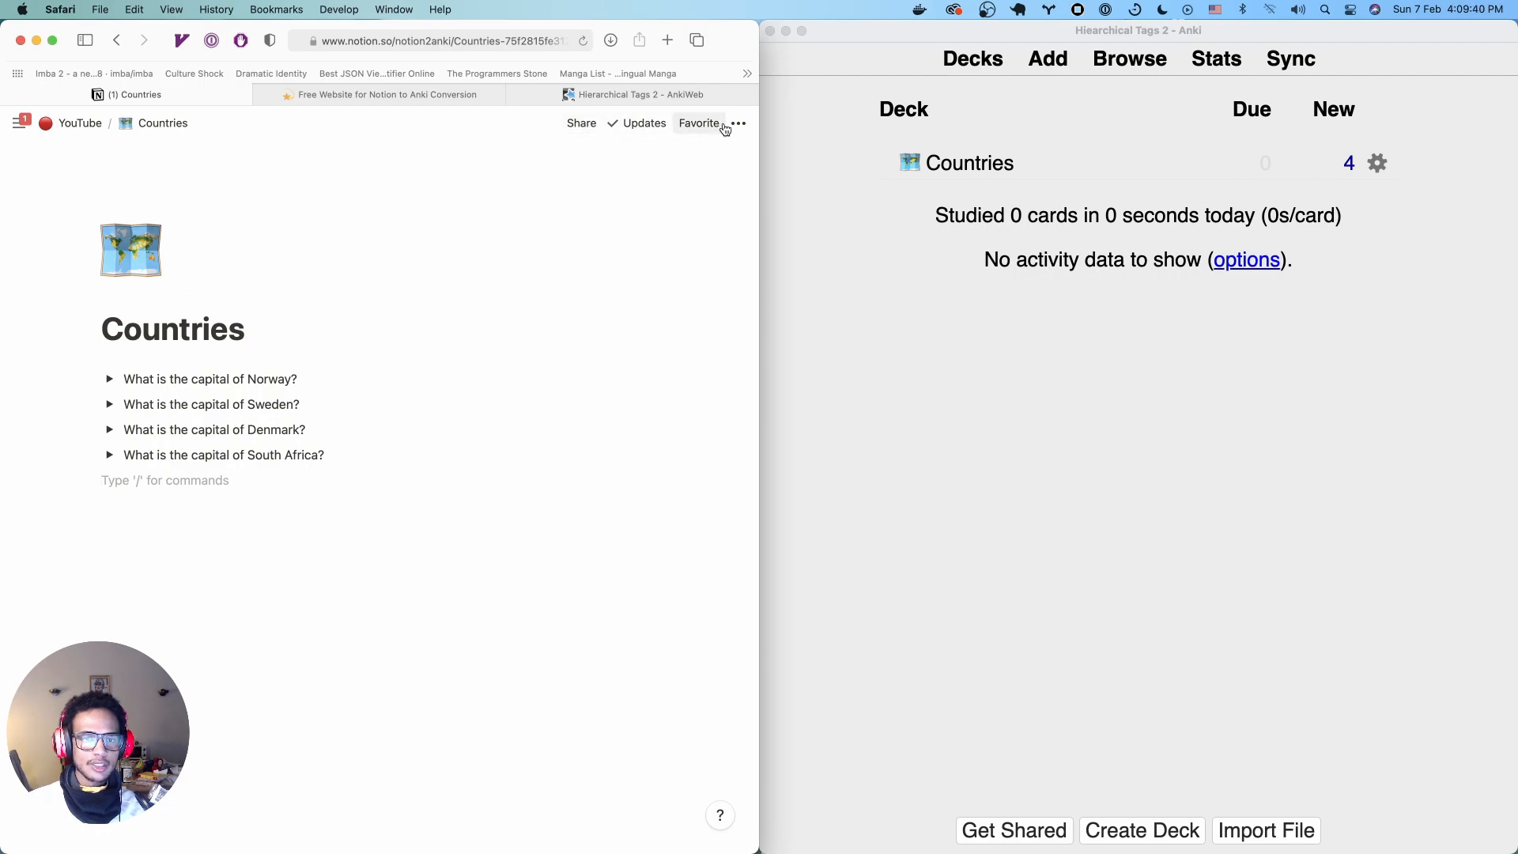
Upload the new Notion export to 2anki.net, convert it, and download the Anki deck
{"action": "left_click", "coordinate": [738, 123]}
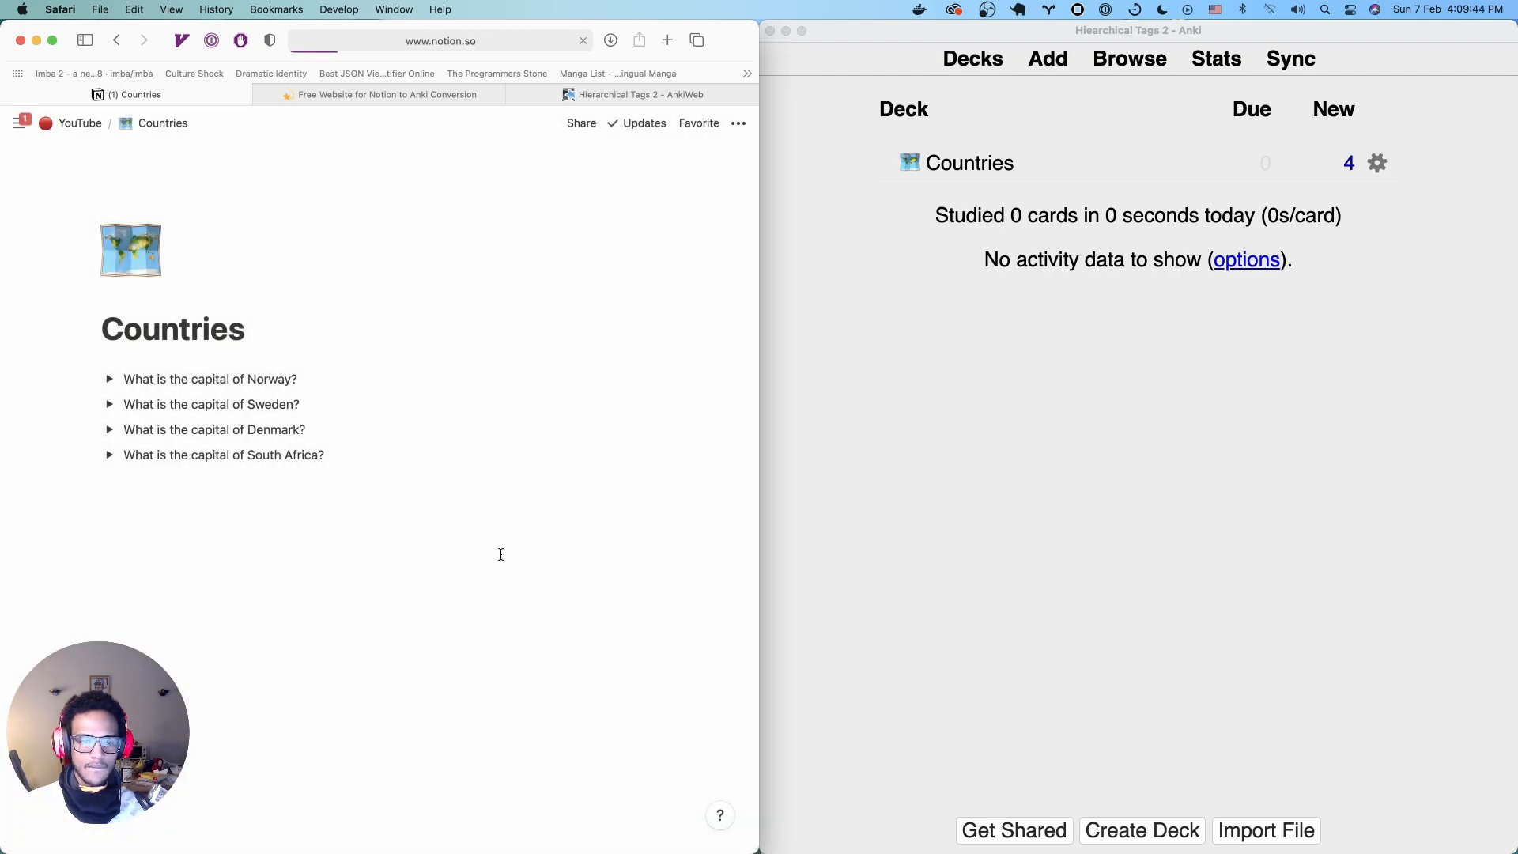
{"action": "left_click", "coordinate": [387, 94]}
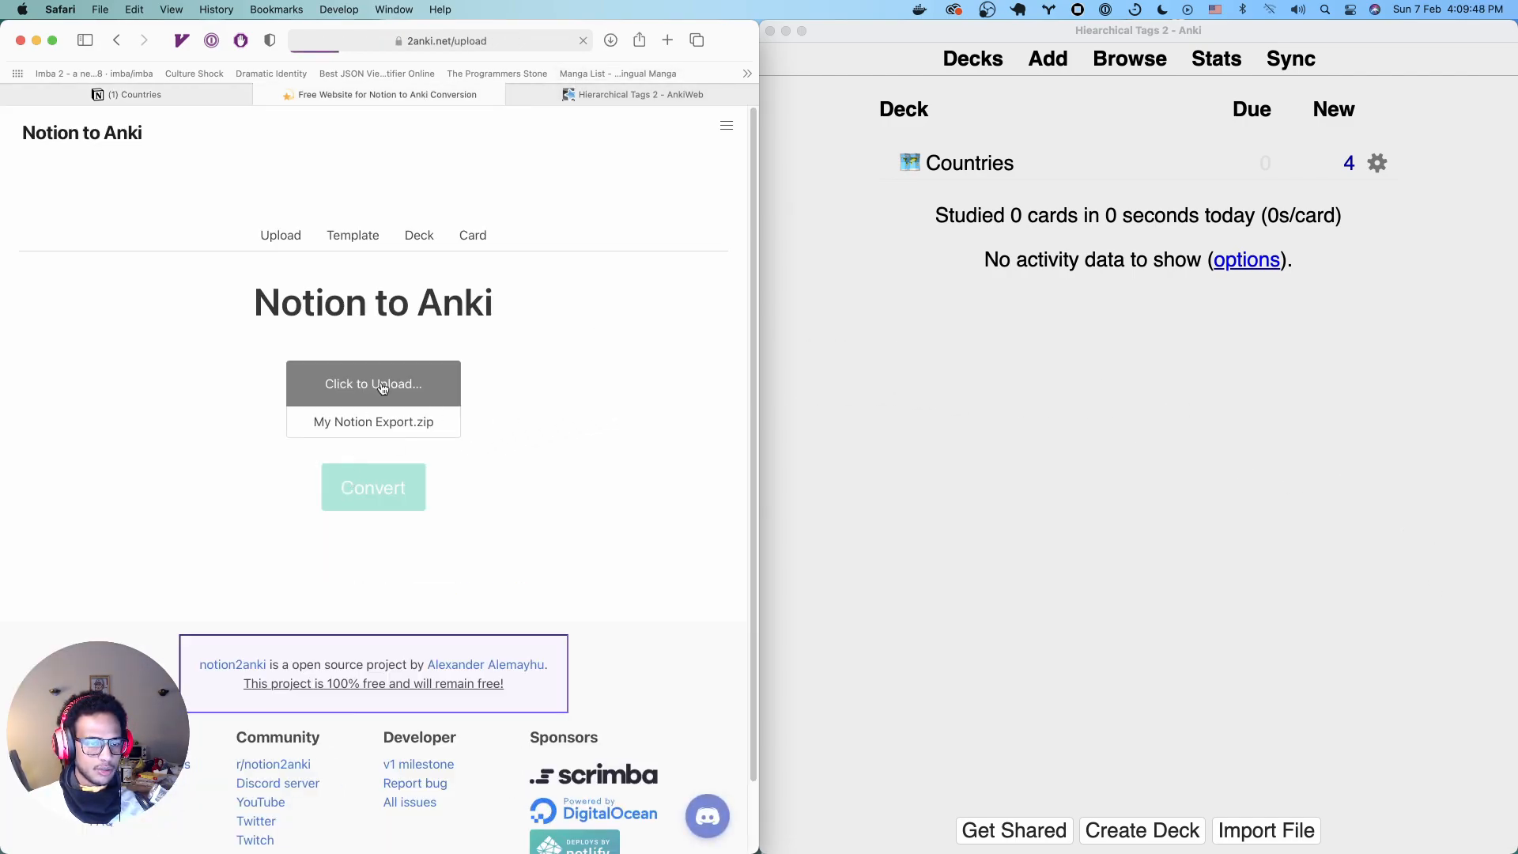
{"action": "left_click", "coordinate": [372, 384]}
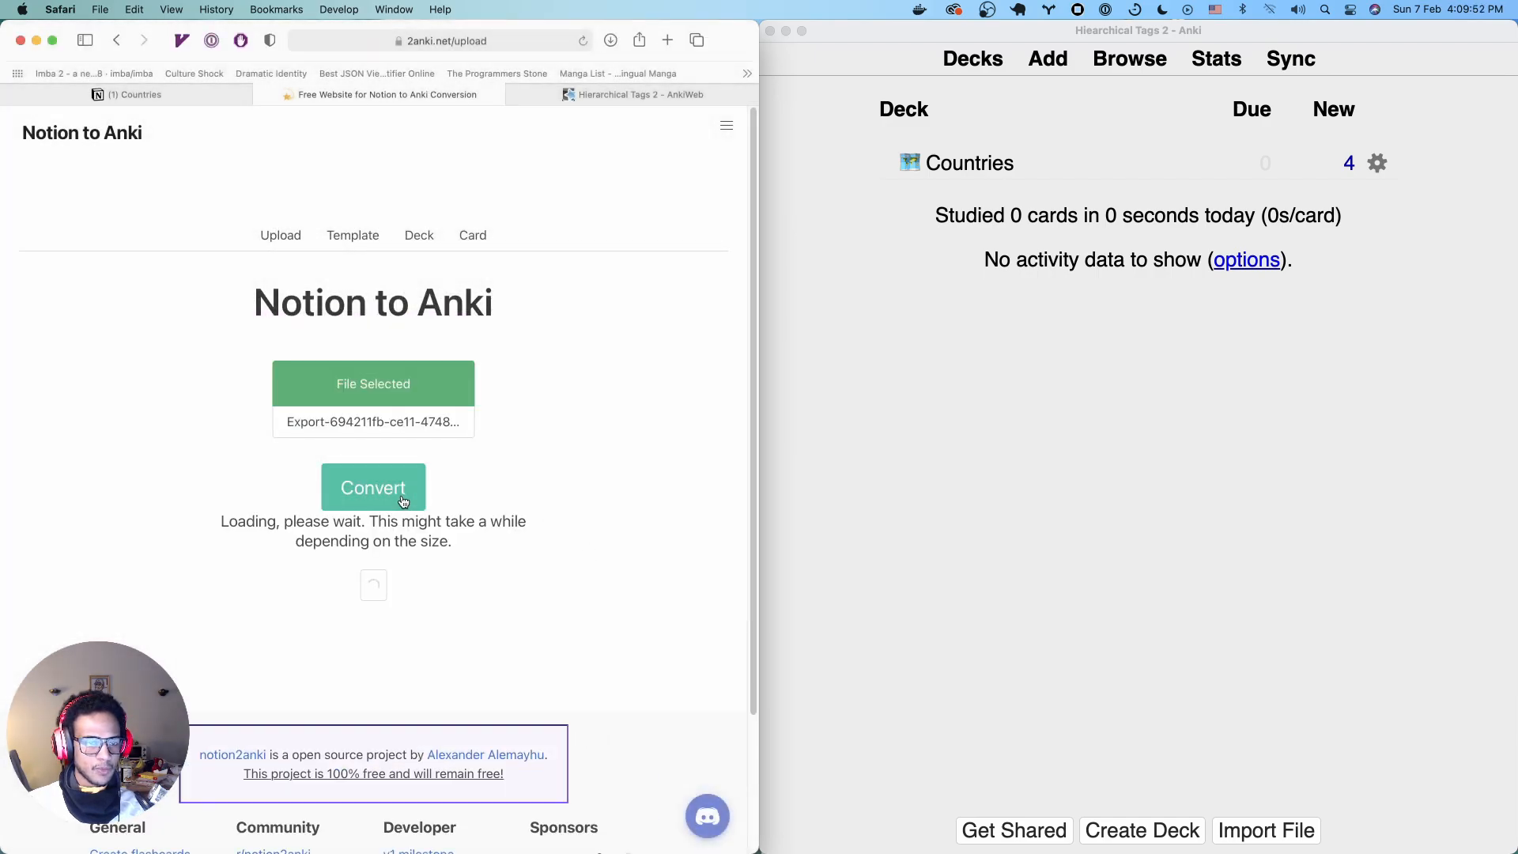
{"action": "left_click", "coordinate": [373, 487]}
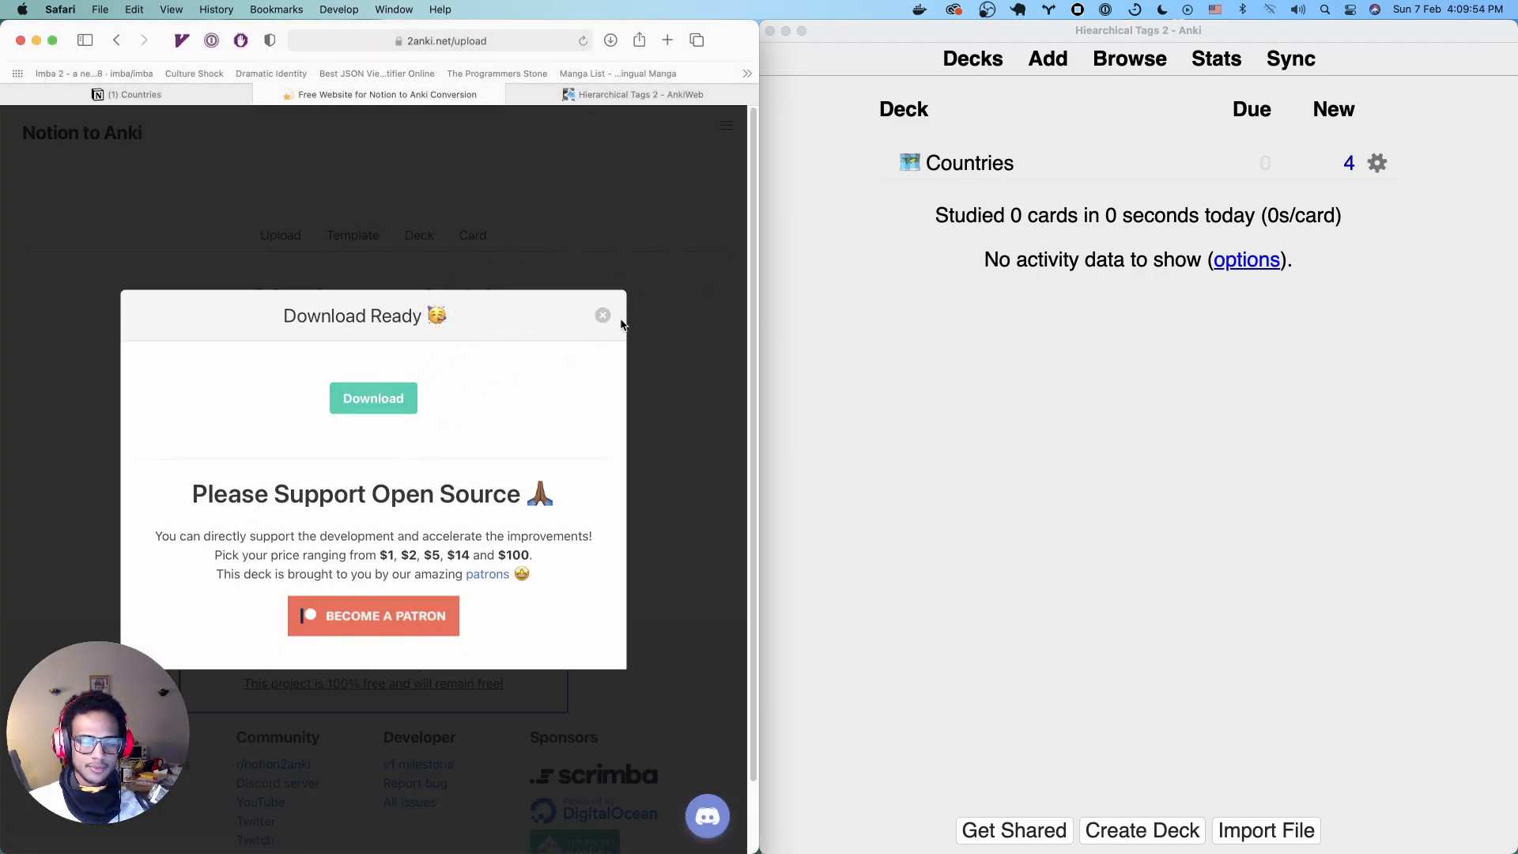
{"action": "left_click", "coordinate": [611, 39]}
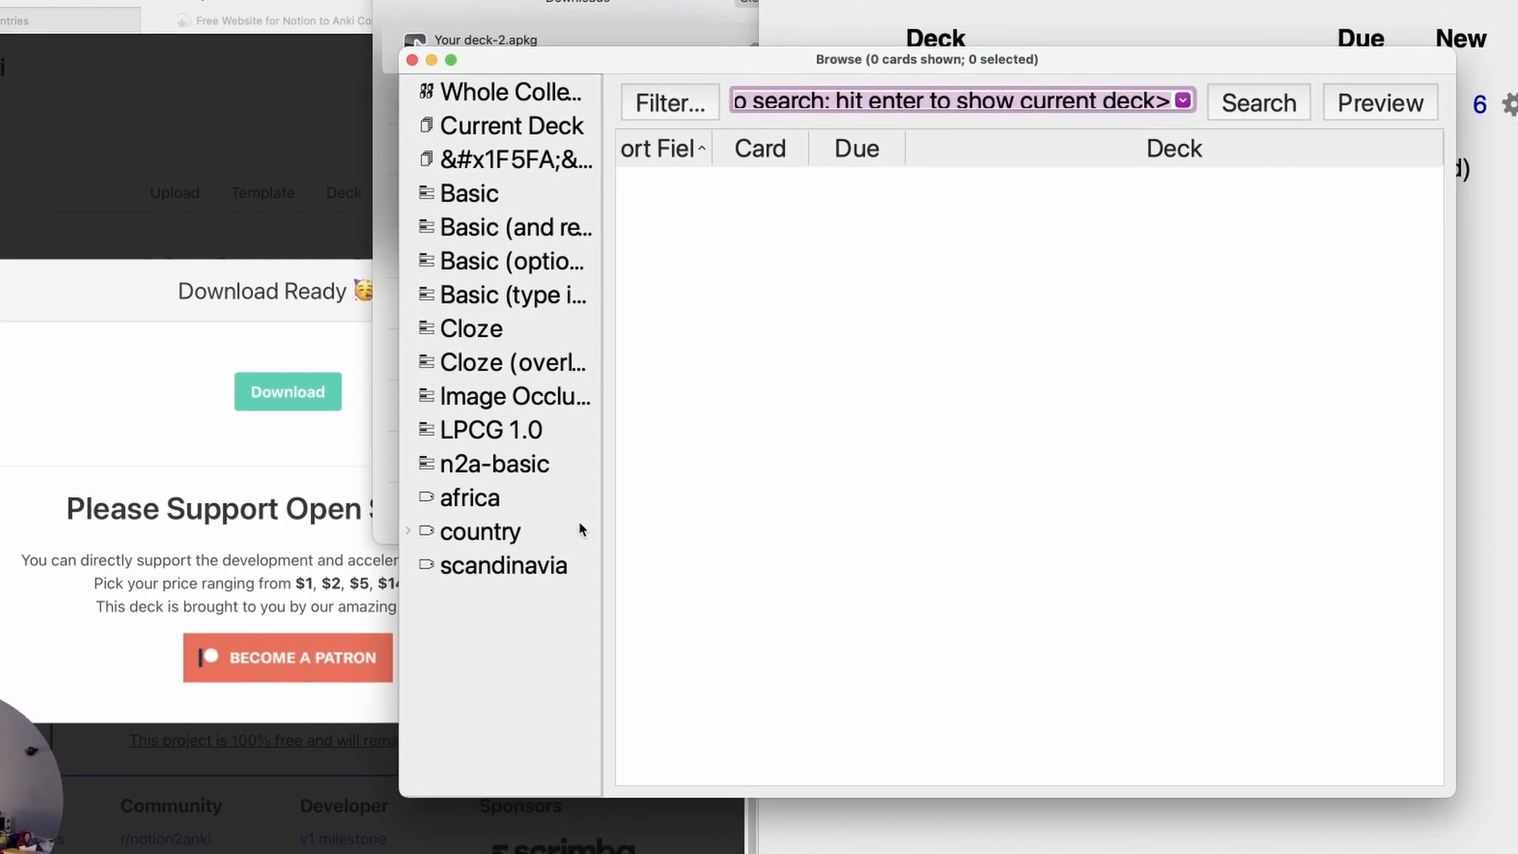
Browse cards tagged country::africa, country::scandinavia, and the top-level africa tag
{"action": "left_click", "coordinate": [406, 532]}
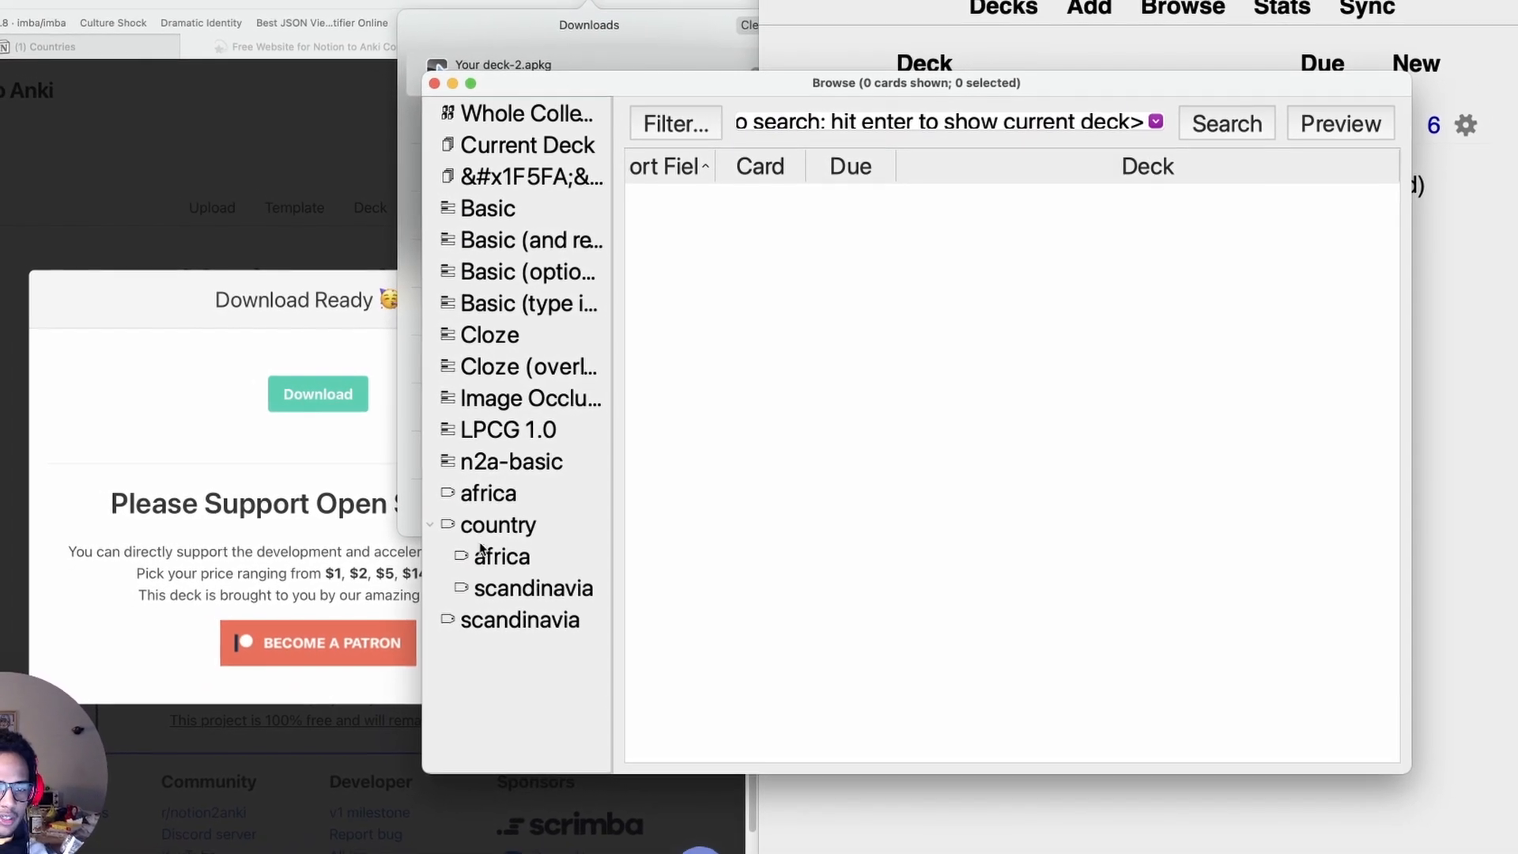
{"action": "left_click", "coordinate": [500, 556]}
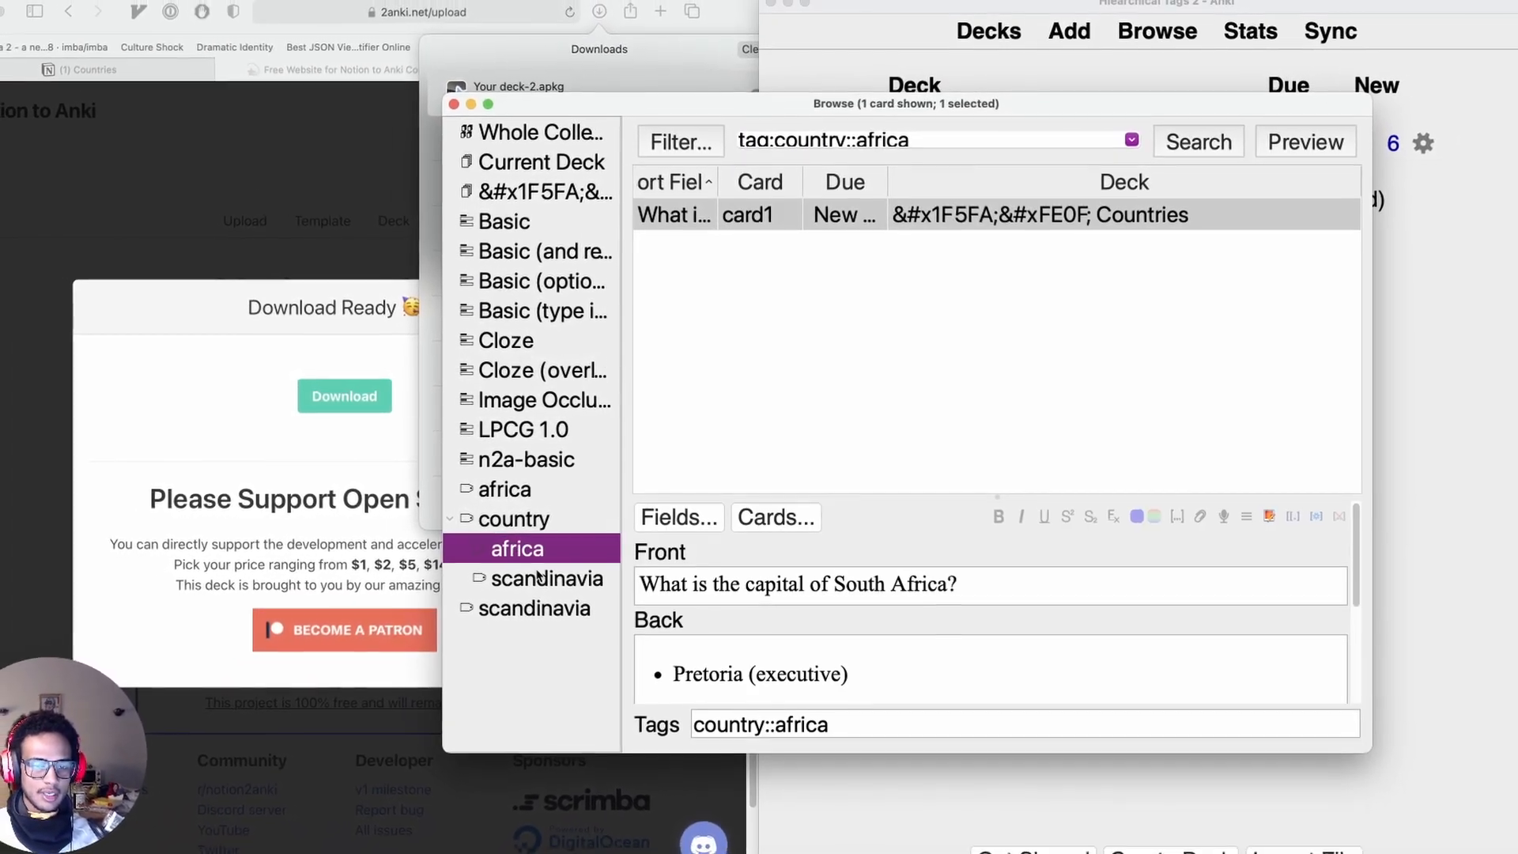
{"action": "left_click", "coordinate": [545, 569]}
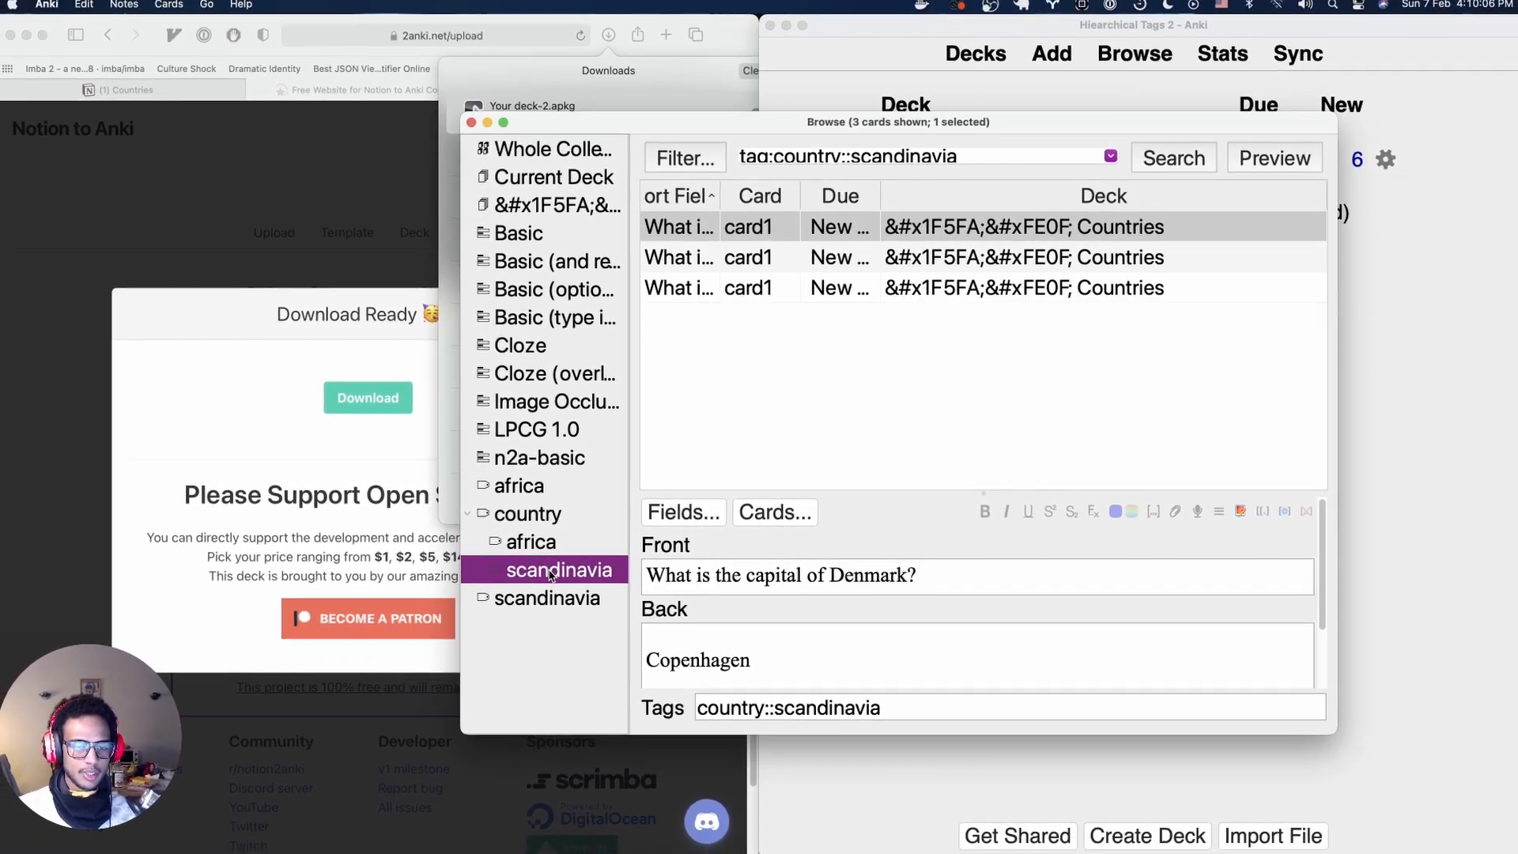
{"action": "left_click", "coordinate": [521, 484]}
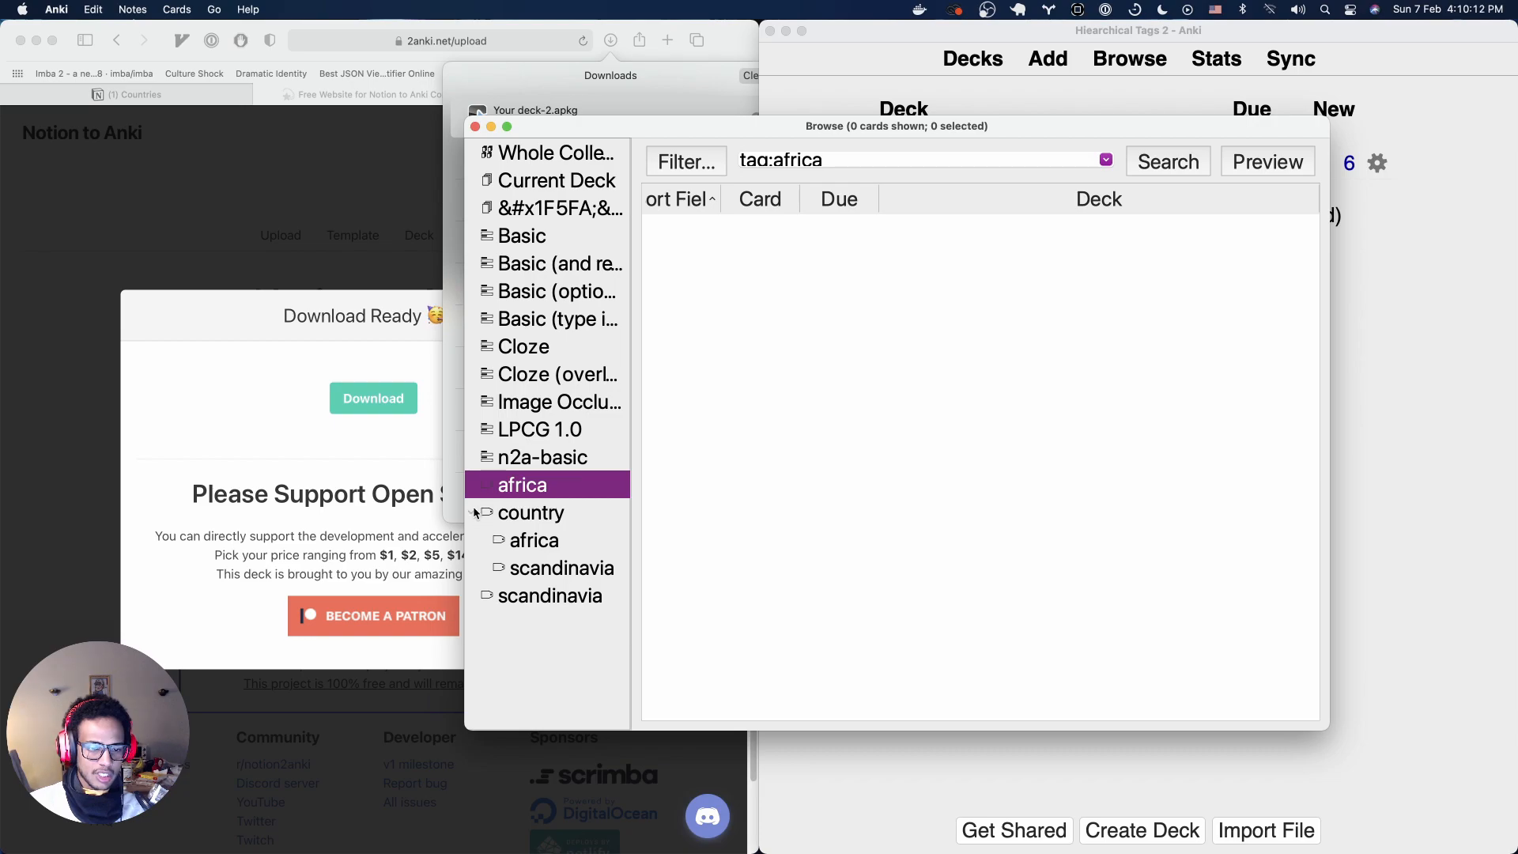
{"action": "left_click", "coordinate": [548, 596]}
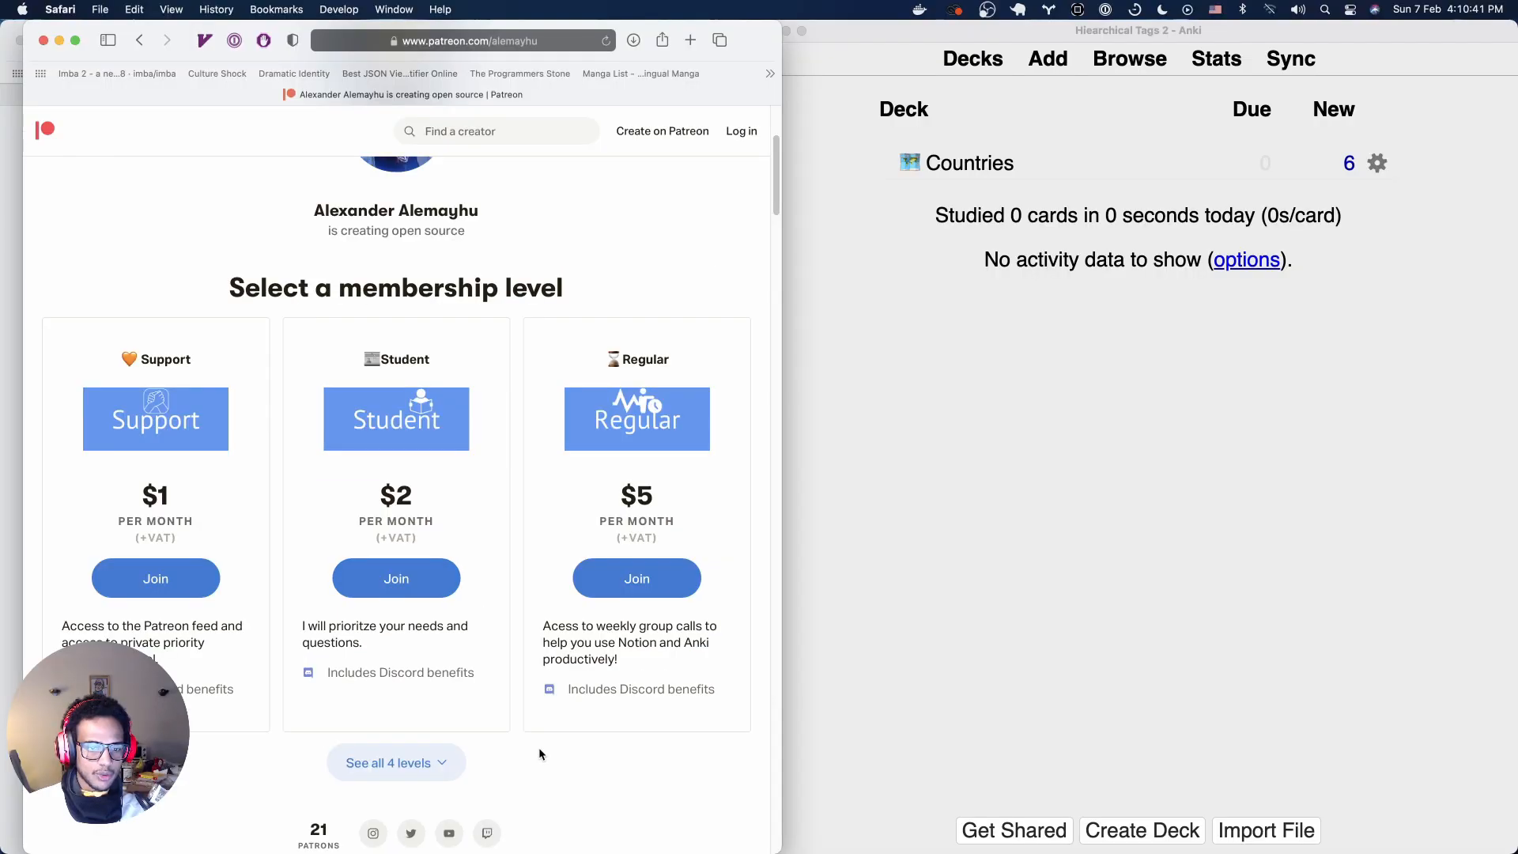
{"action": "mouse_move", "coordinate": [549, 754]}
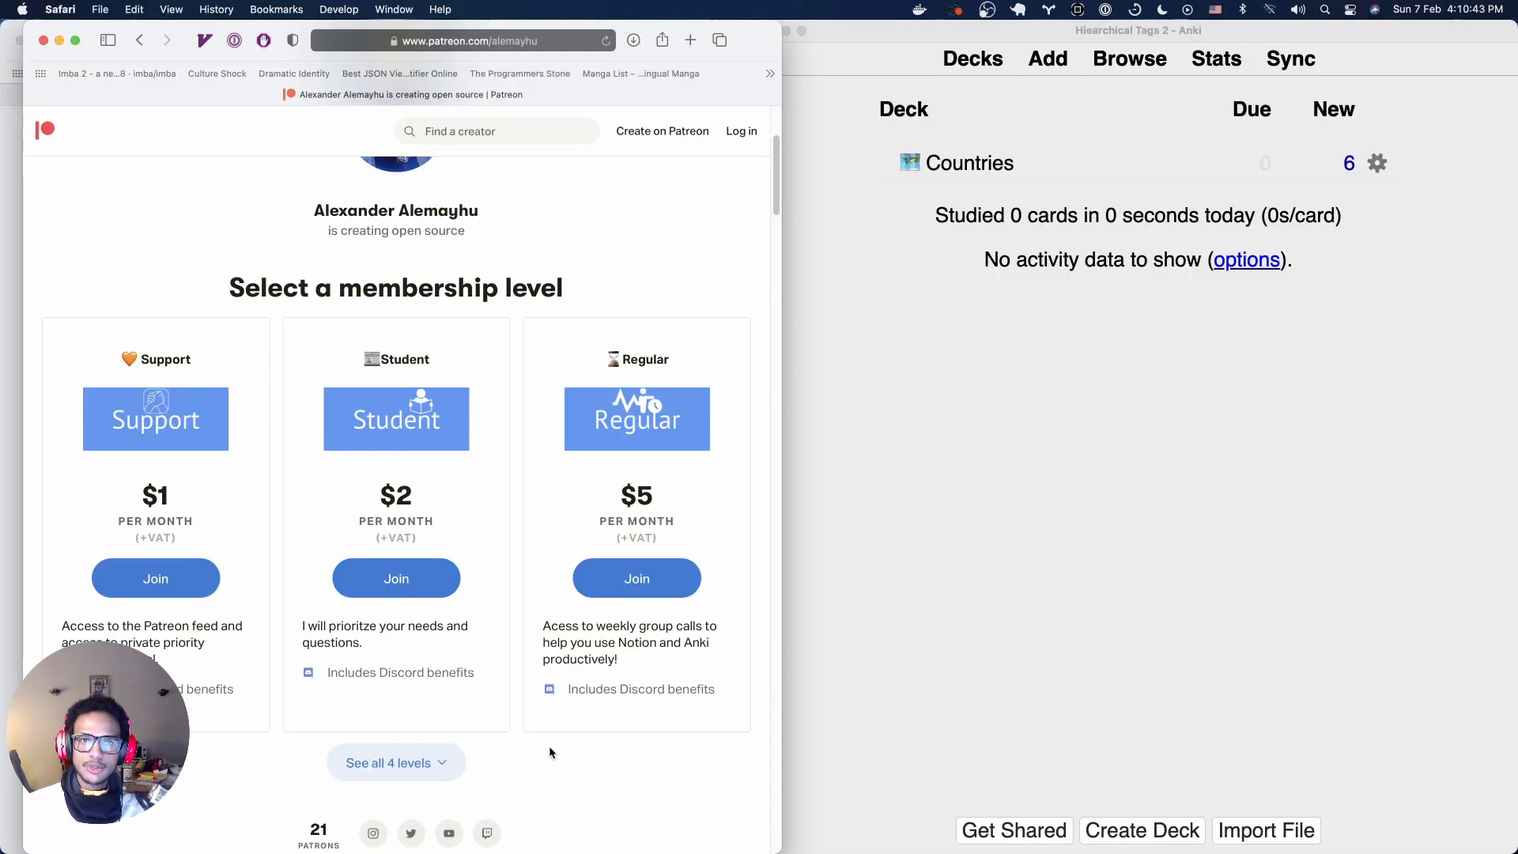